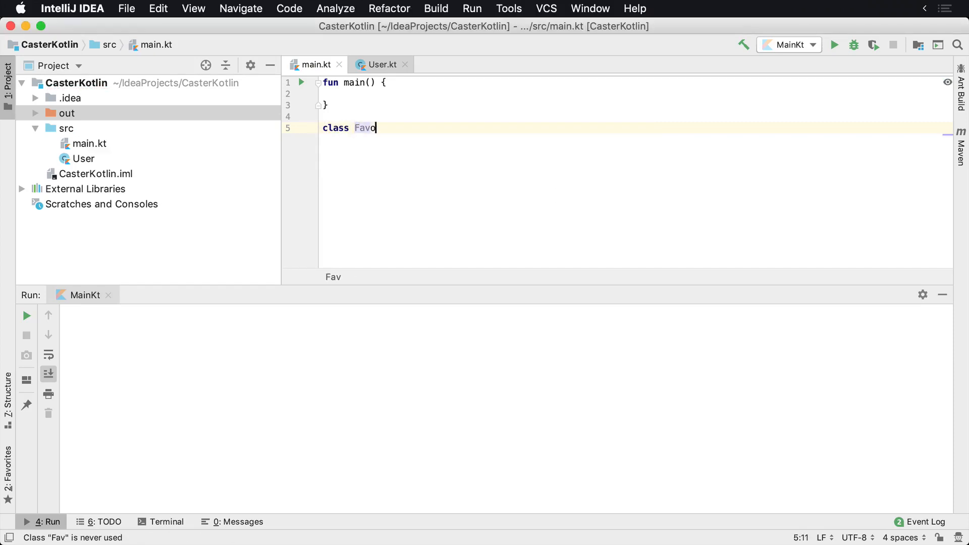
- Declare class FavoriteFood with name = "unknown" and ingredients = mutableListOf<String>()
{"action": "type", "text": "riteFood {"}
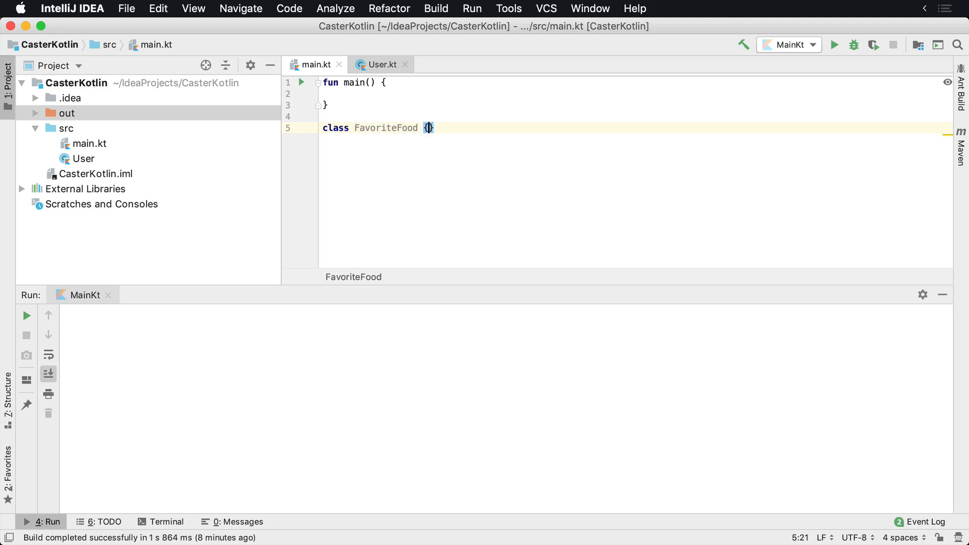
{"action": "type", "text": "val"}
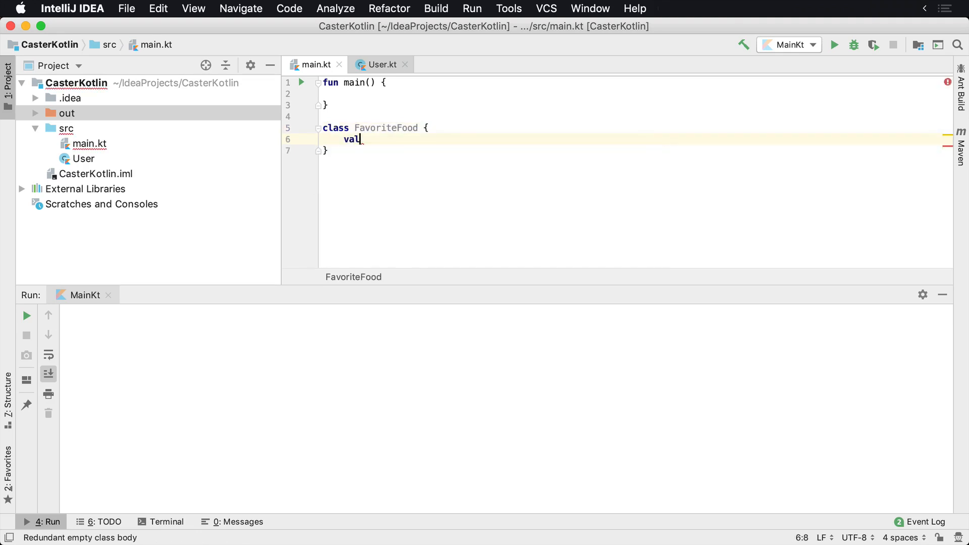
{"action": "type", "text": "ingredients ="}
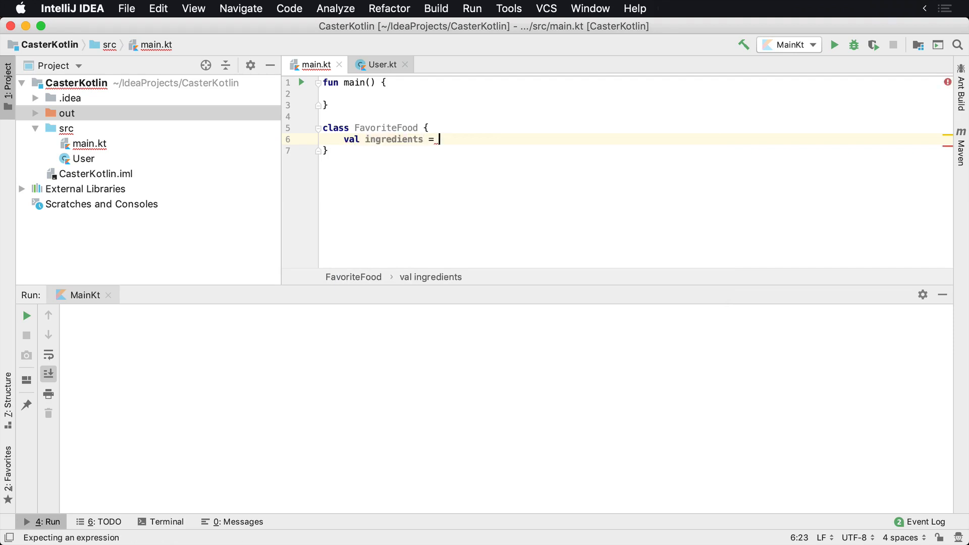
{"action": "type", "text": "mutableListOf<String>("}
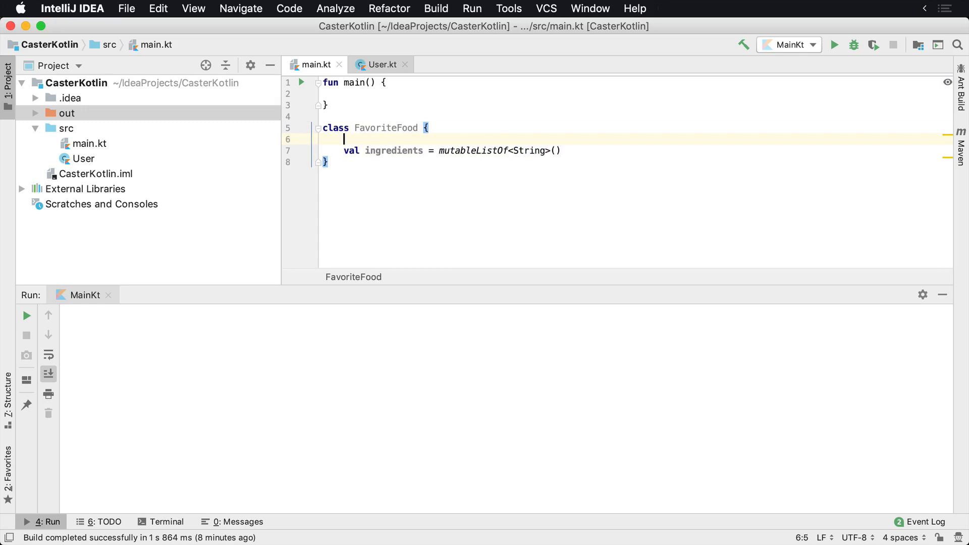
{"action": "type", "text": "val"}
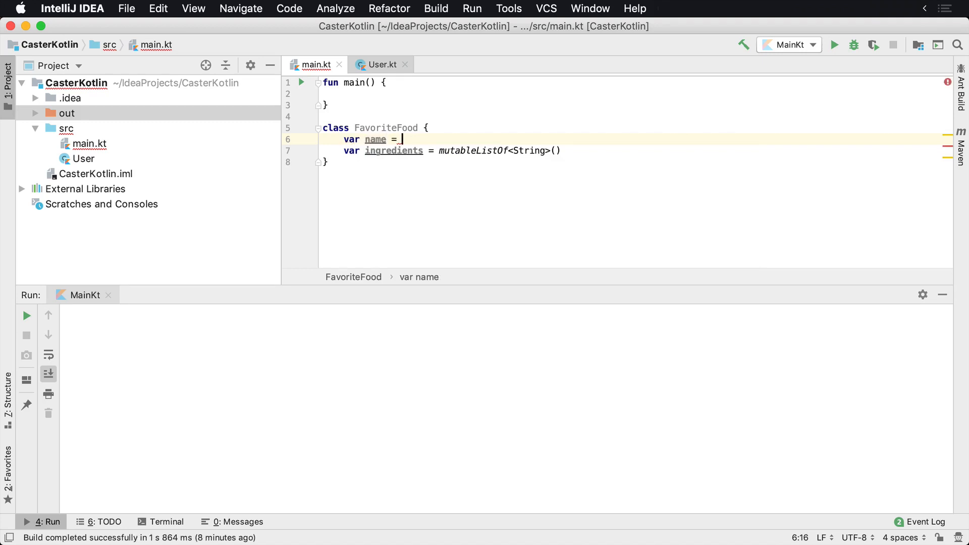
{"action": "type", "text": "\"unkn\""}
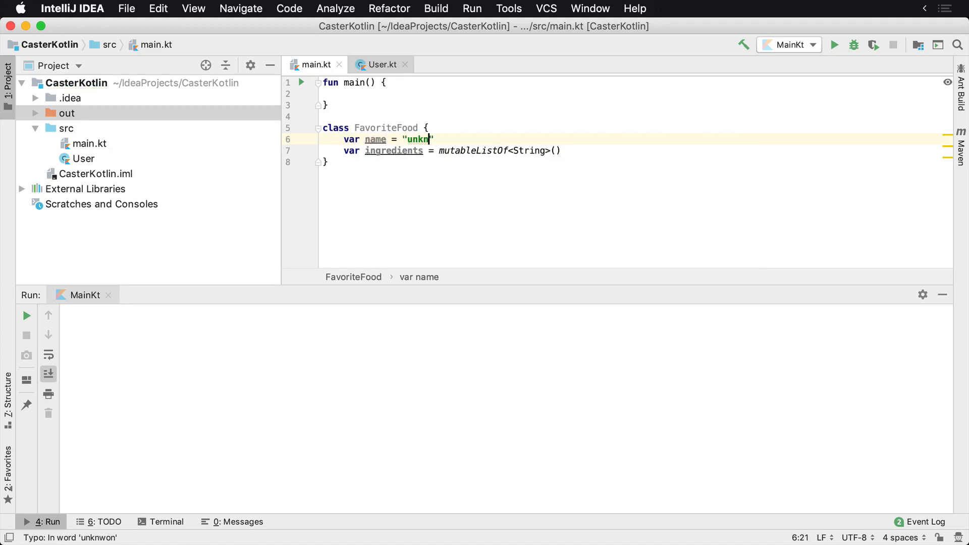
{"action": "type", "text": "own"}
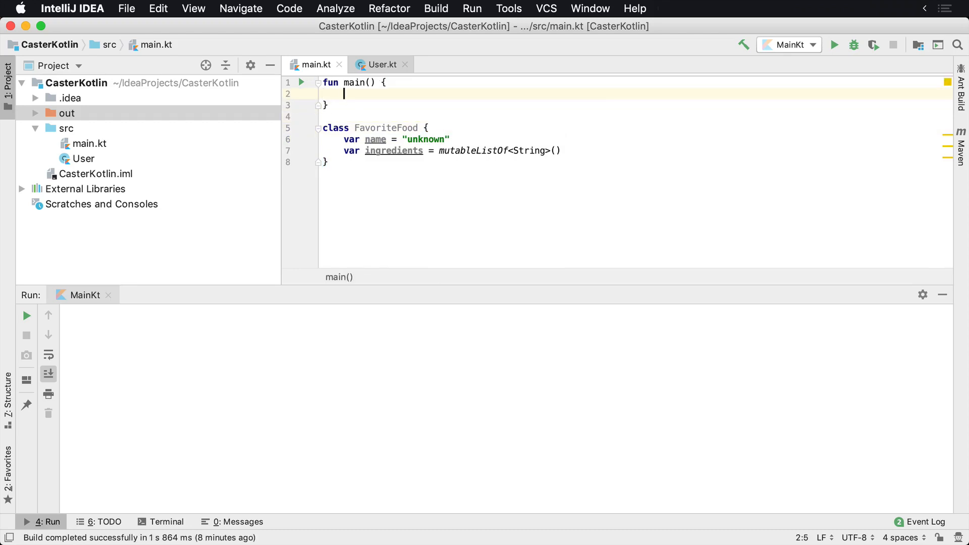
- Add a "// 1 Instance" comment in main and create FavoriteFood instances x and y
{"action": "type", "text": "// 1 INStna"}
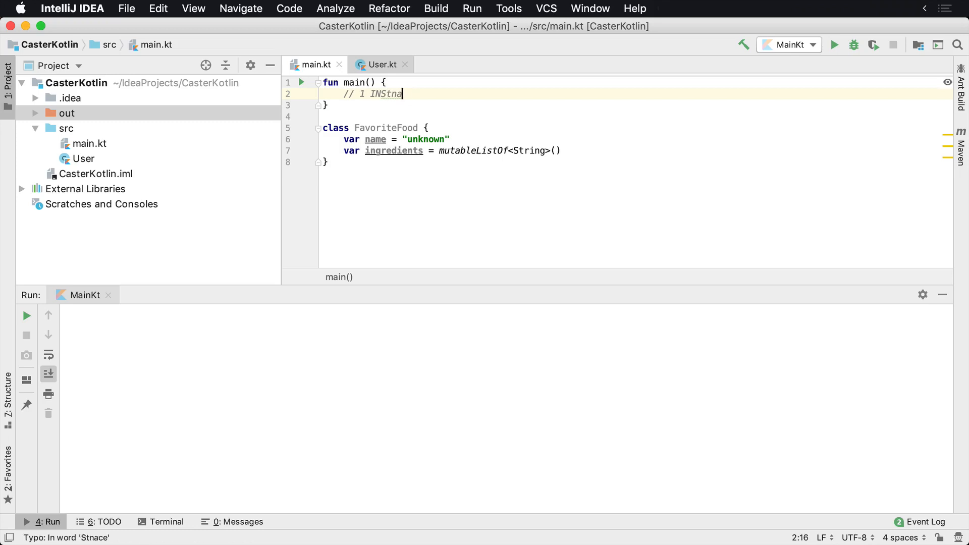
{"action": "type", "text": "Instan"}
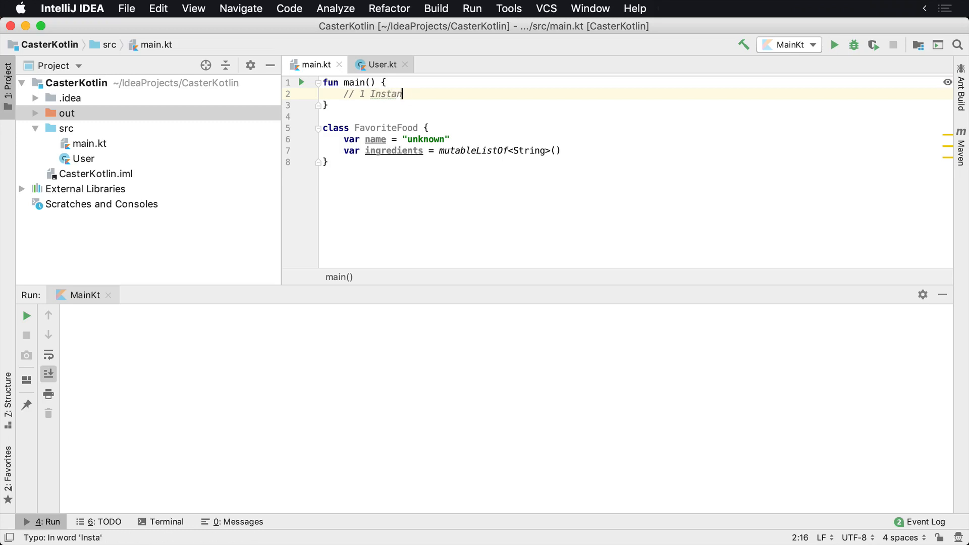
{"action": "type", "text": "ce"}
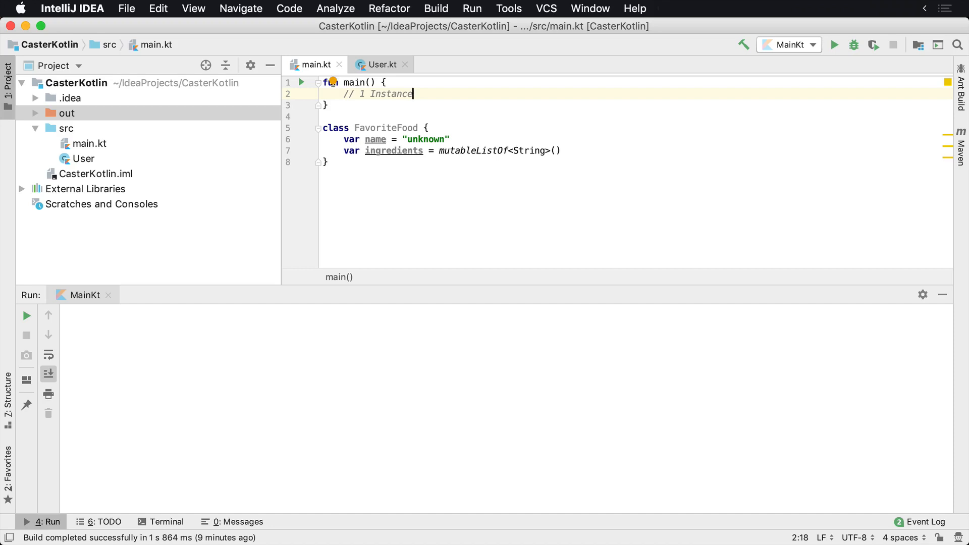
{"action": "type", "text": "val x = Fav"}
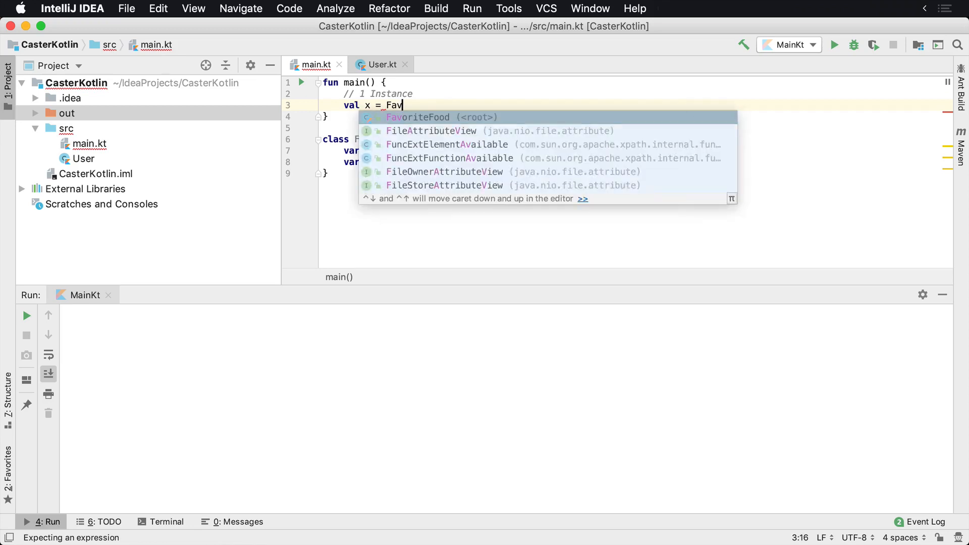
{"action": "key", "text": "Enter"}
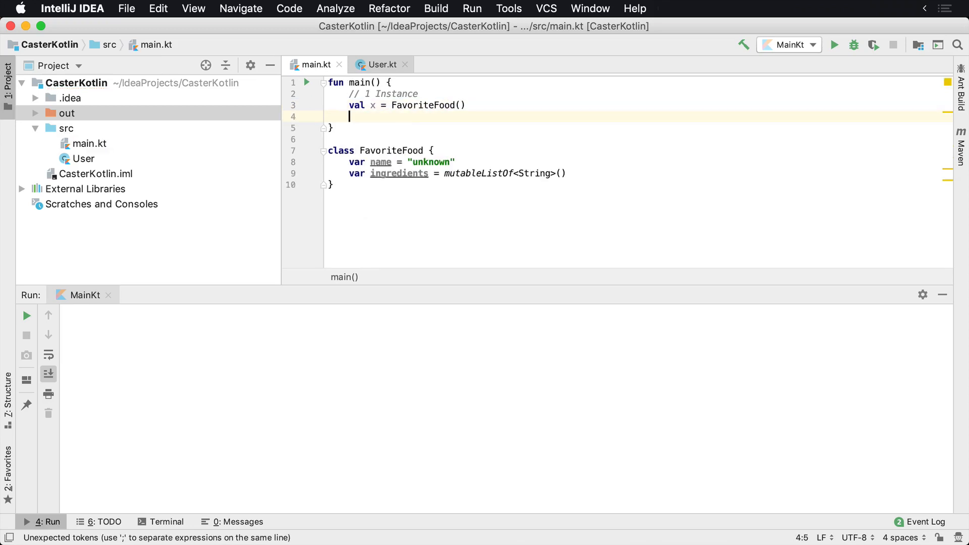
{"action": "type", "text": "val y ="}
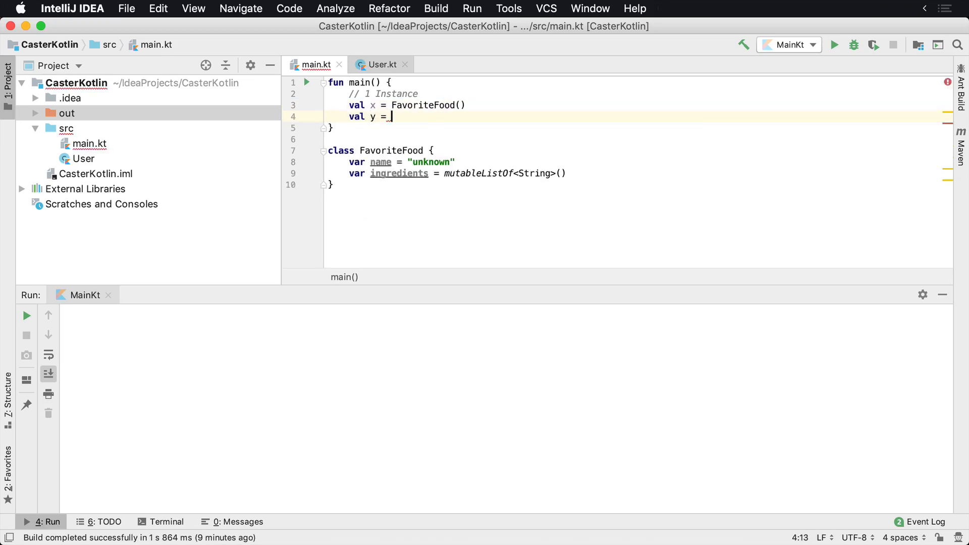
{"action": "type", "text": "FavoriteFood("}
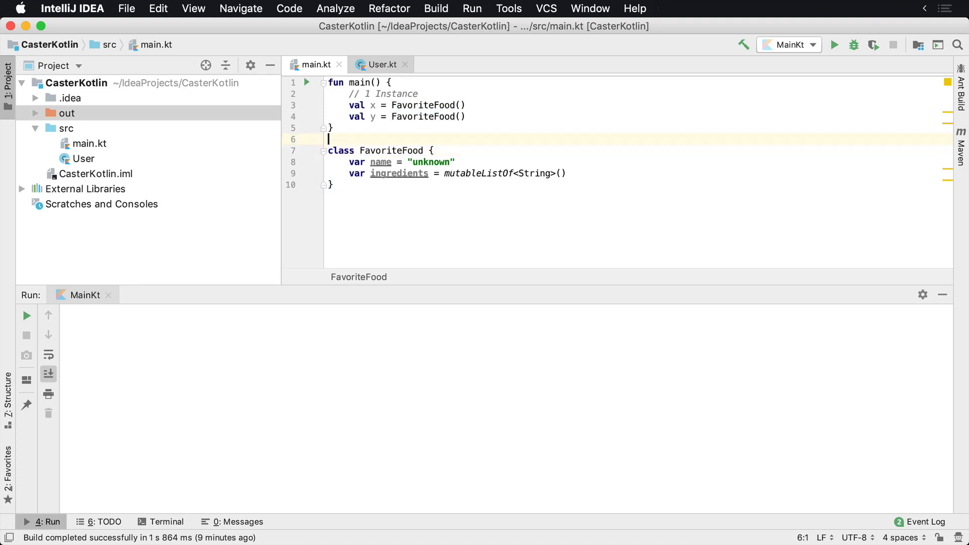
- Add private constructor() and a companion object with fun instance() = FavoriteFood()
{"action": "left_click", "coordinate": [352, 150]}
{"action": "type", "text": "private constructor("}
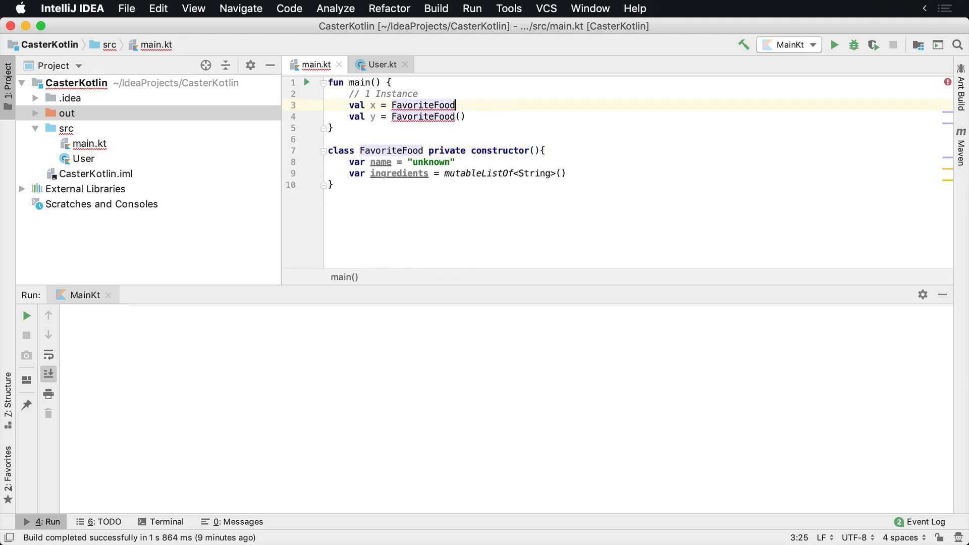
{"action": "type", "text": "."}
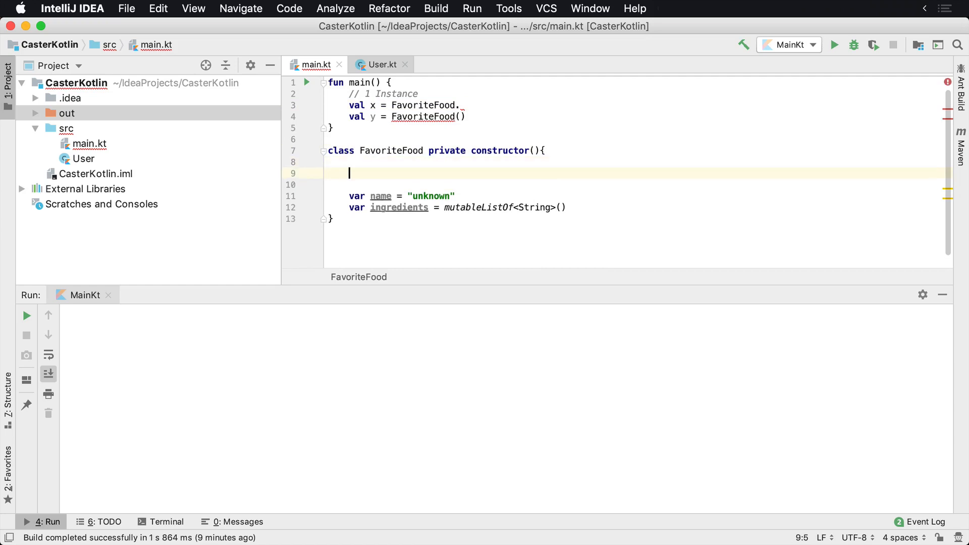
{"action": "type", "text": "companion object {}"}
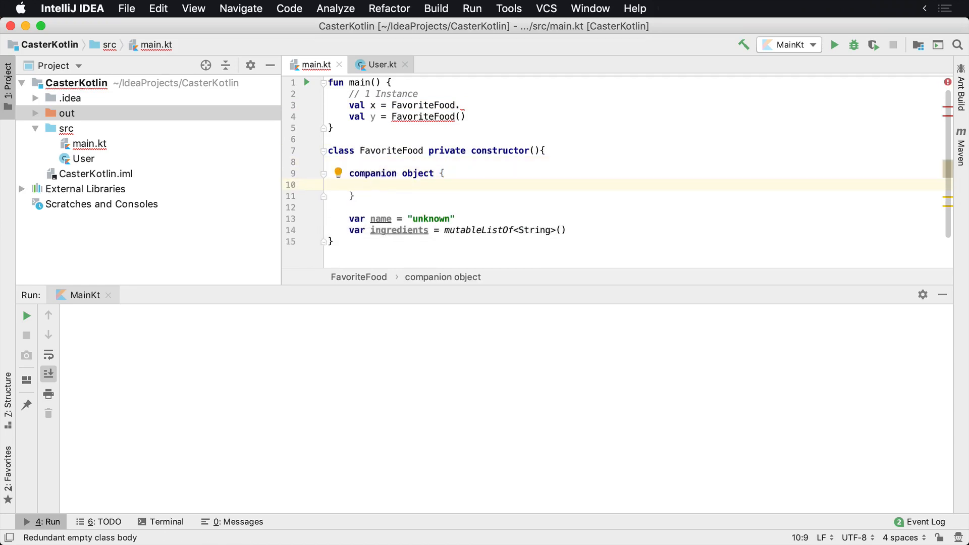
{"action": "type", "text": "fun instnad"}
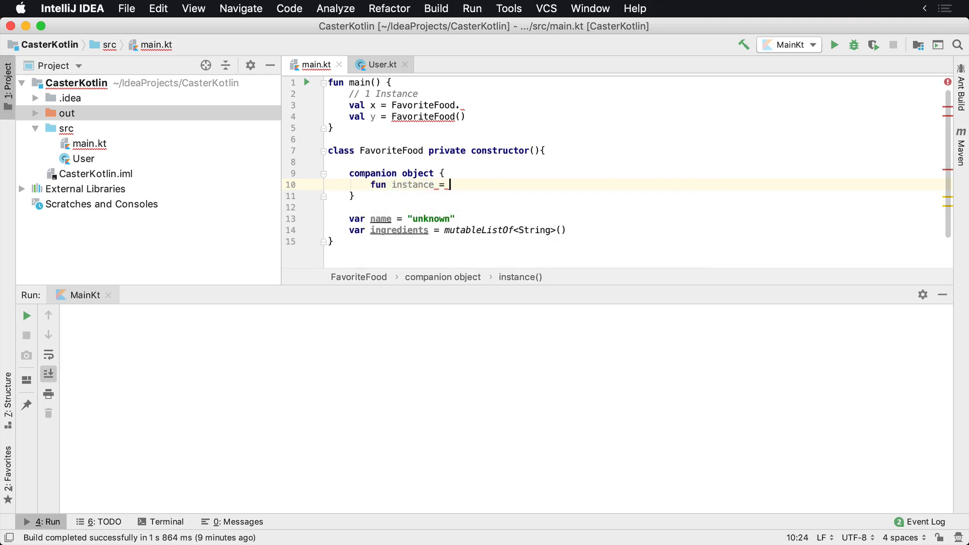
{"action": "type", "text": "FavoriteFood"}
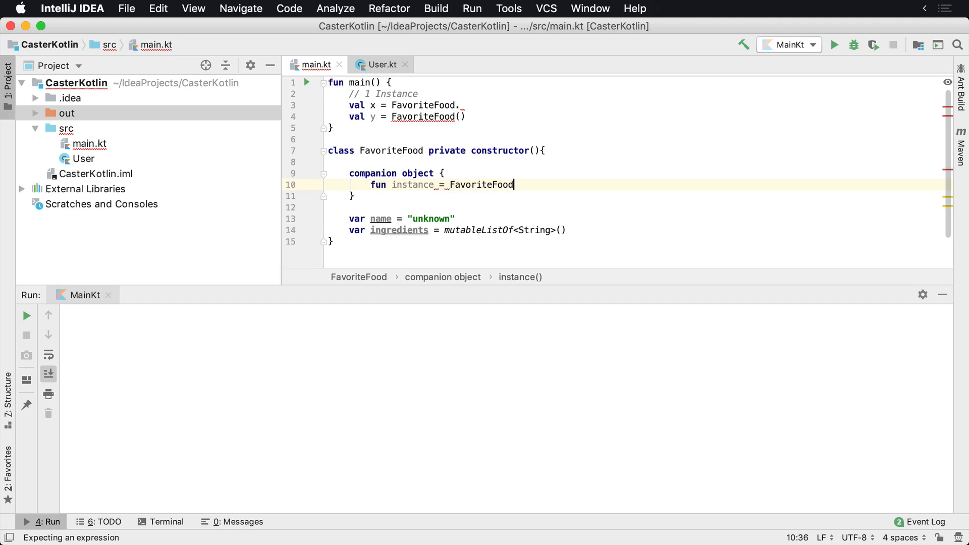
{"action": "type", "text": "()"}
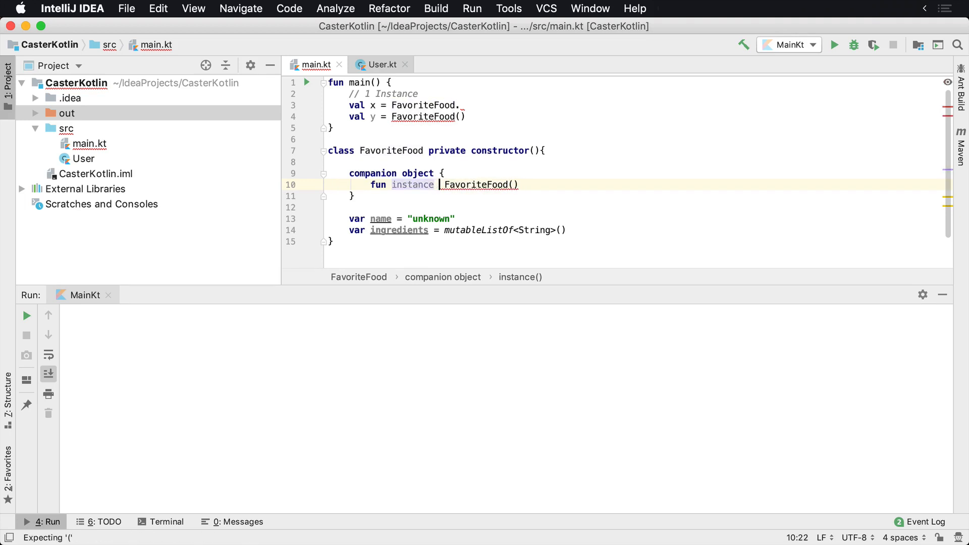
{"action": "type", "text": "() ="}
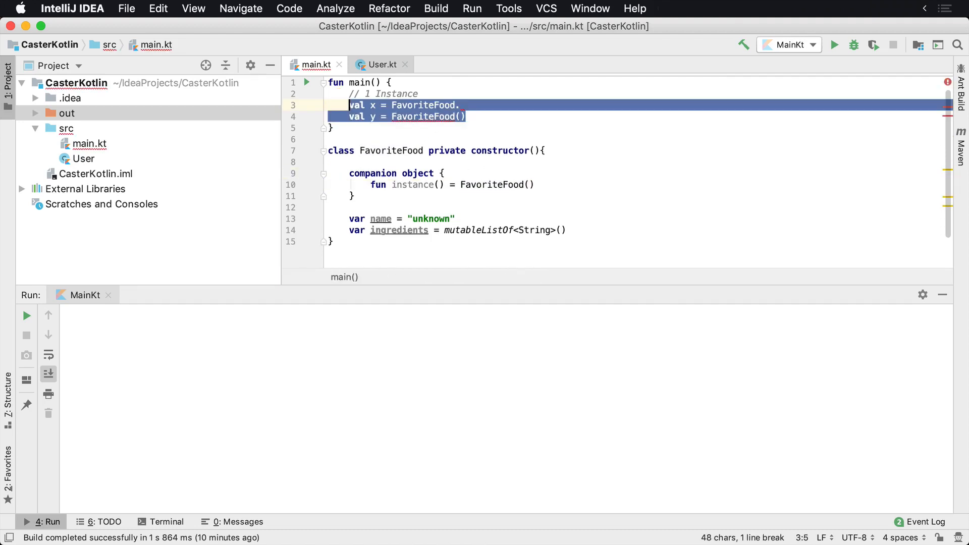
- Give the instance() function a FavoriteFood return type
{"action": "type", "text": "ib"}
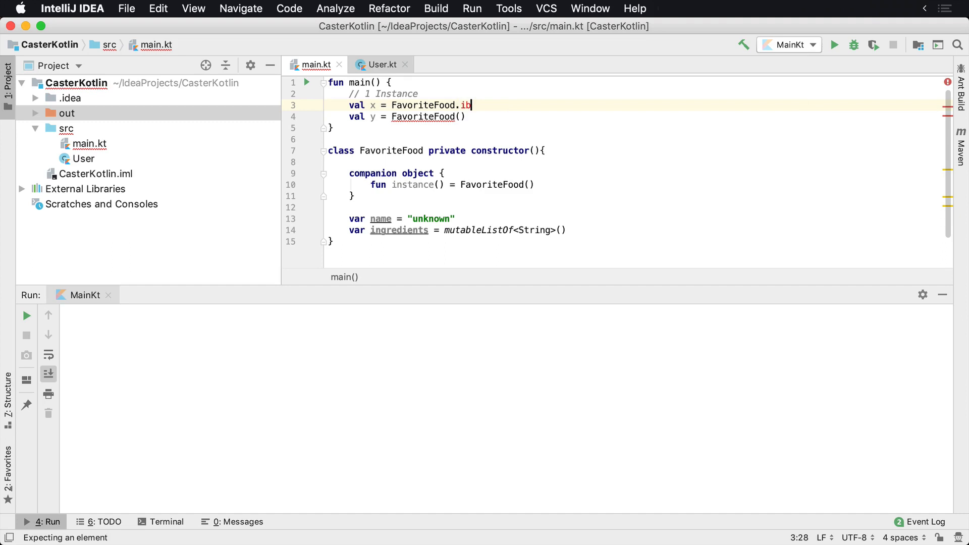
{"action": "type", "text": "nstance("}
{"action": "left_click", "coordinate": [636, 116]}
{"action": "type", "text": ".instance"}
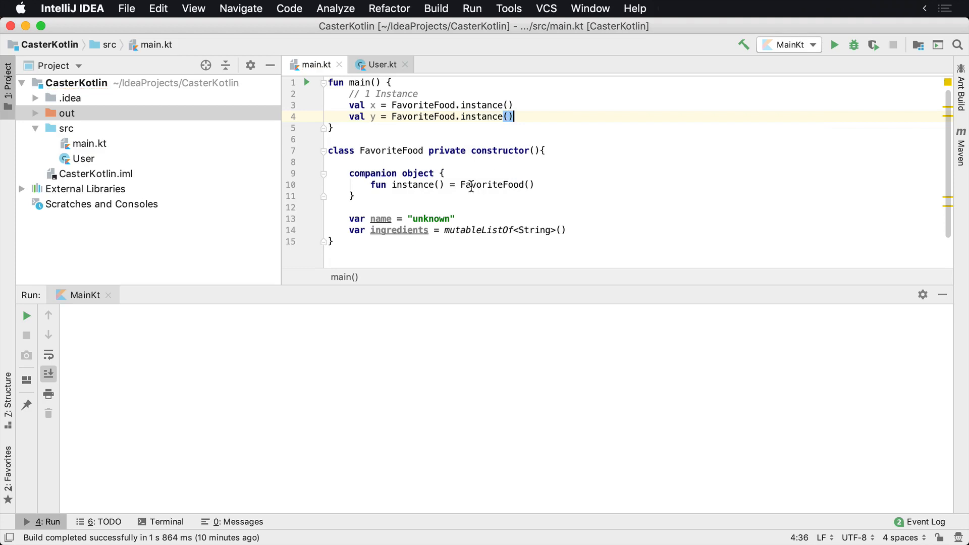
{"action": "left_click", "coordinate": [440, 184]}
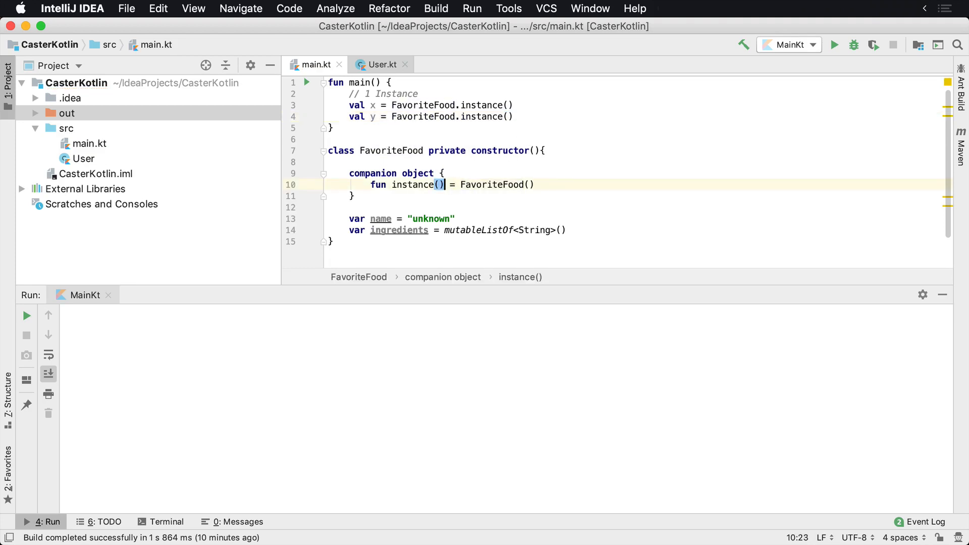
{"action": "type", "text": ": Fav"}
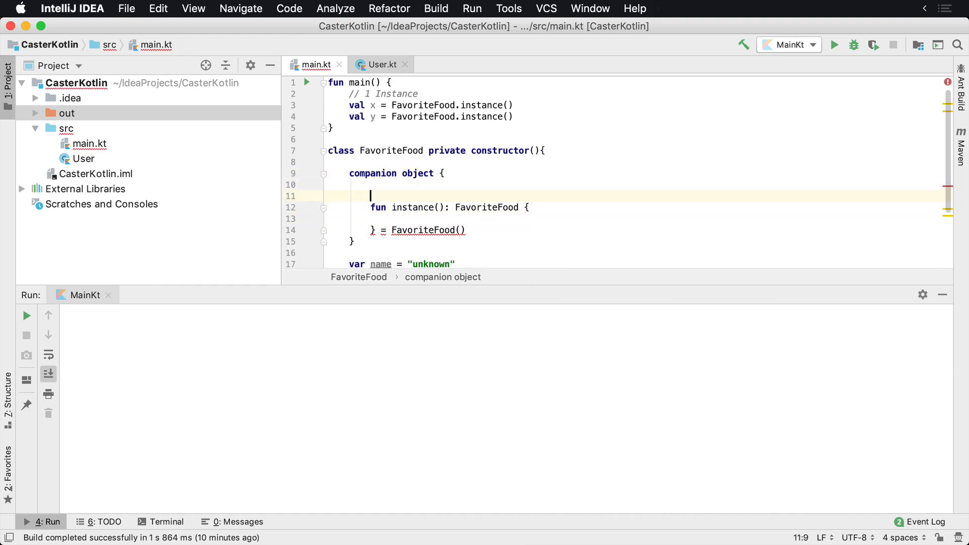
- Add a val instance property and a "create new instance" comment inside instance()
{"action": "type", "text": "val"}
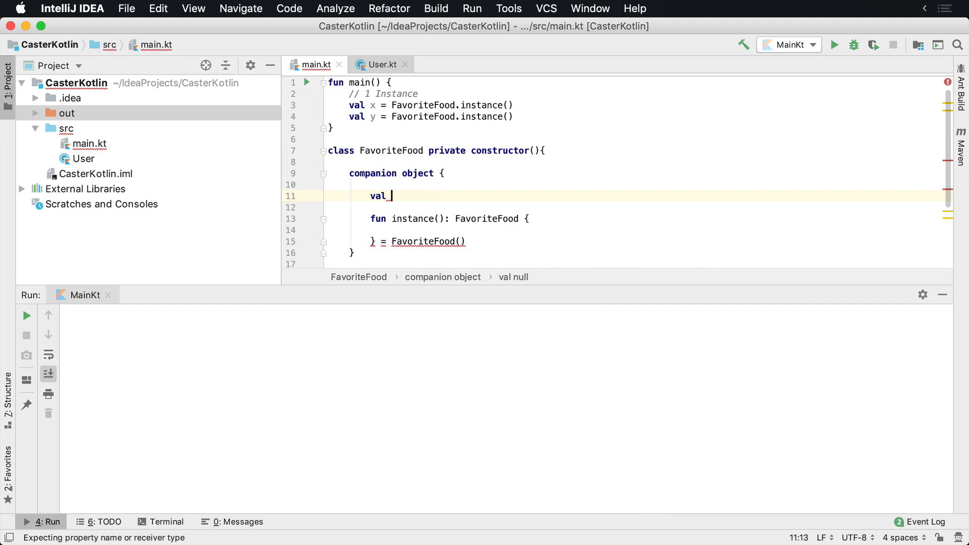
{"action": "type", "text": "i"}
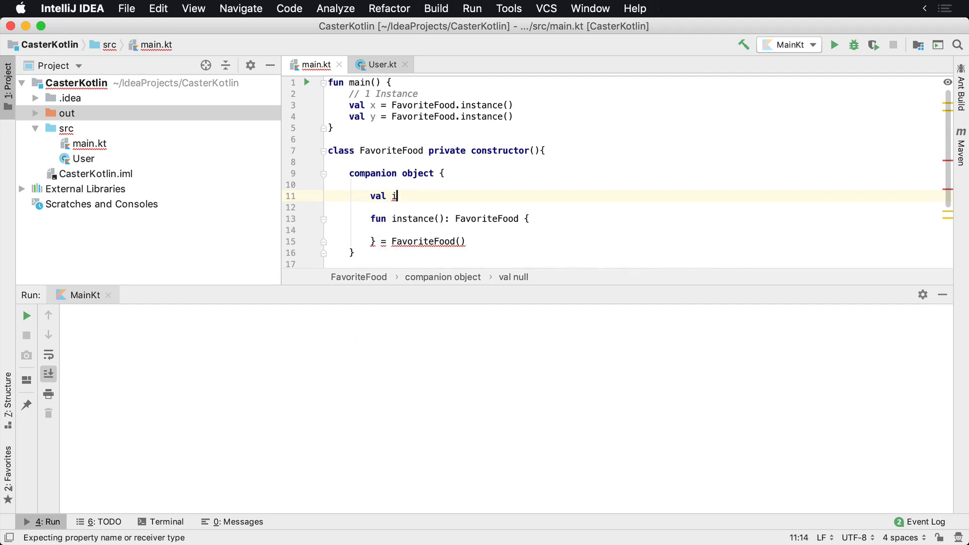
{"action": "type", "text": "nstance ="}
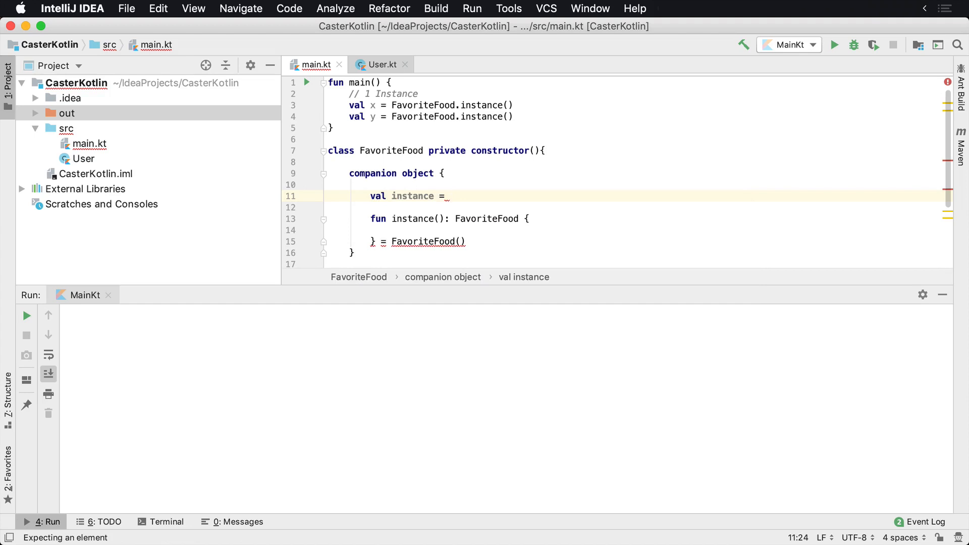
{"action": "key", "text": "Backspace"}
{"action": "type", "text": "./"}
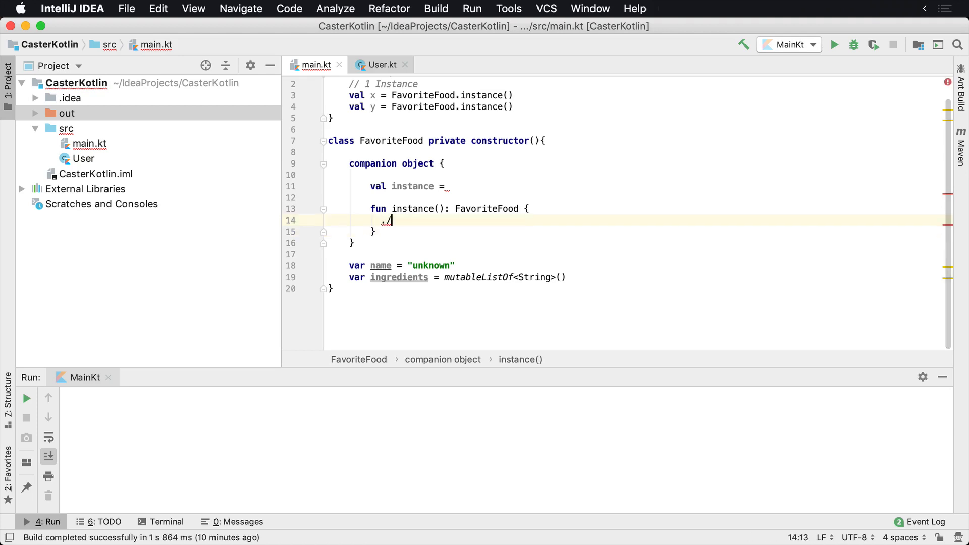
{"action": "type", "text": "create"}
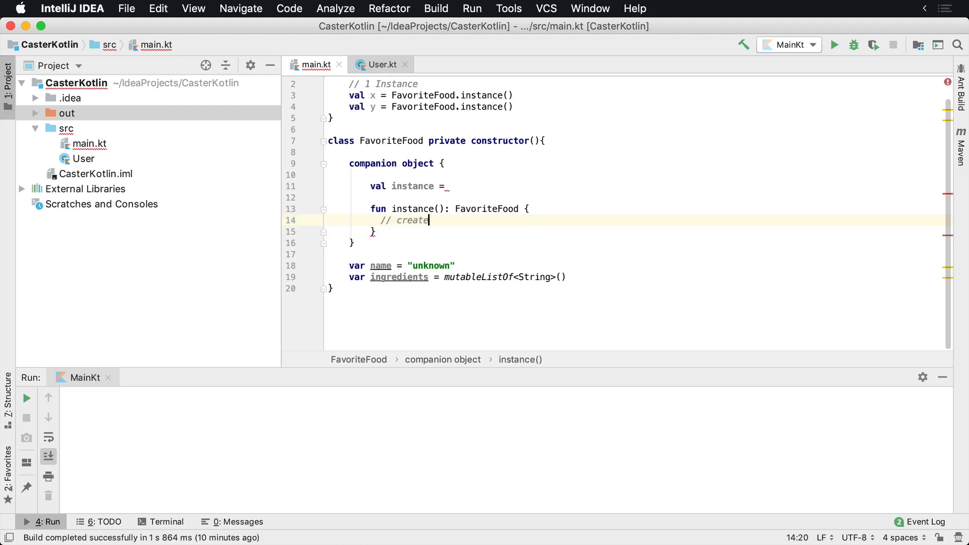
{"action": "type", "text": "new instance"}
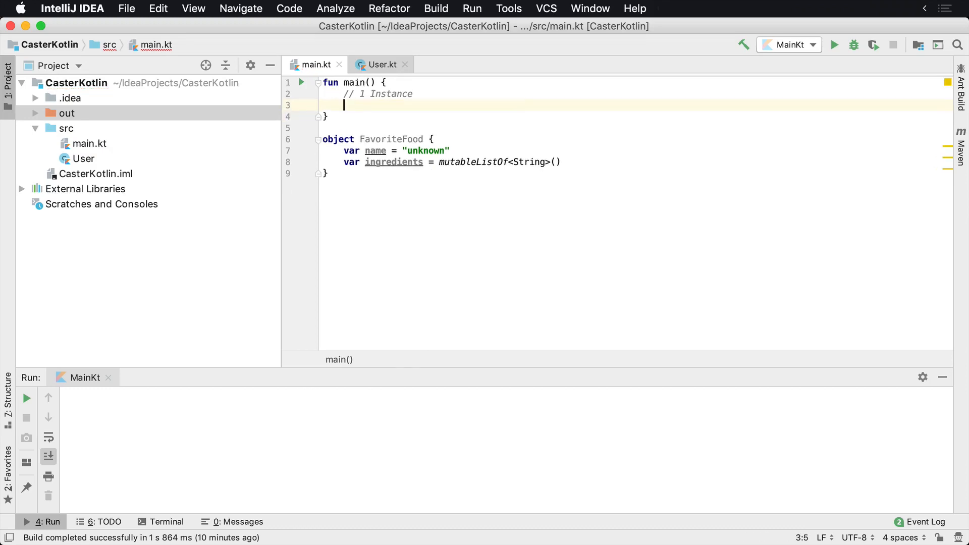
- Make FavoriteFood an object, print FavoriteFood.name in main, and launch the program
{"action": "type", "text": "favo"}
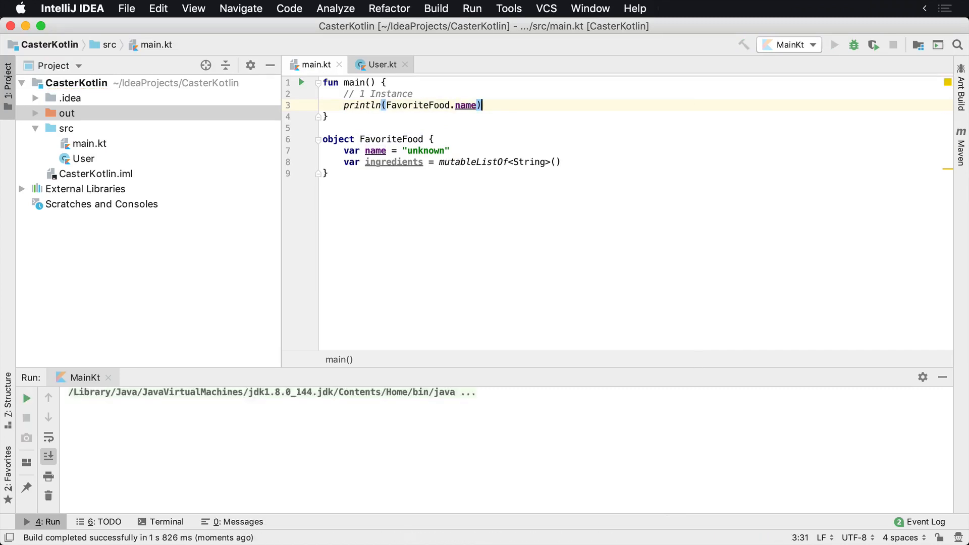
- Set FavoriteFood.name to "Watermelon", print it again, and run to see both names
{"action": "left_click", "coordinate": [833, 45]}
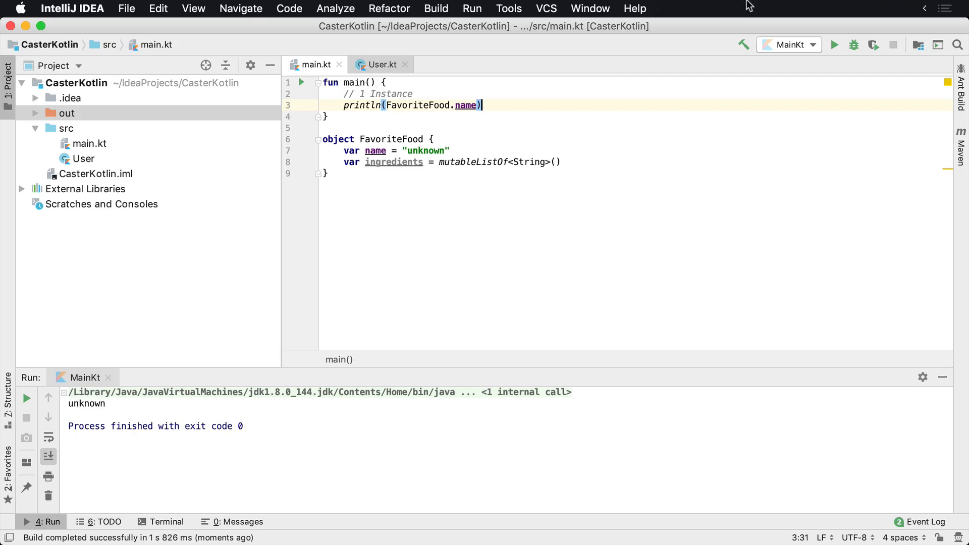
{"action": "type", "text": "FavoriteFood.name = \"E"}
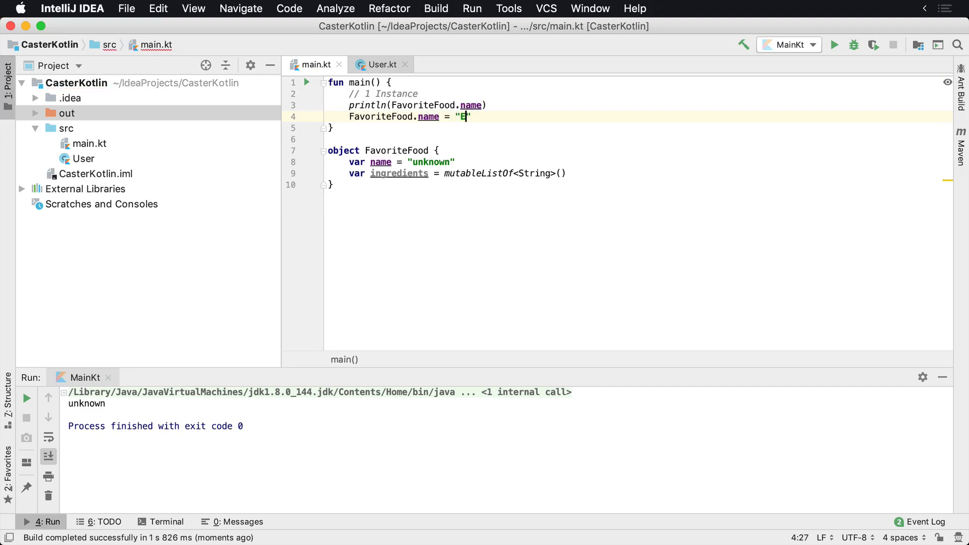
{"action": "type", "text": "Watermelon"}
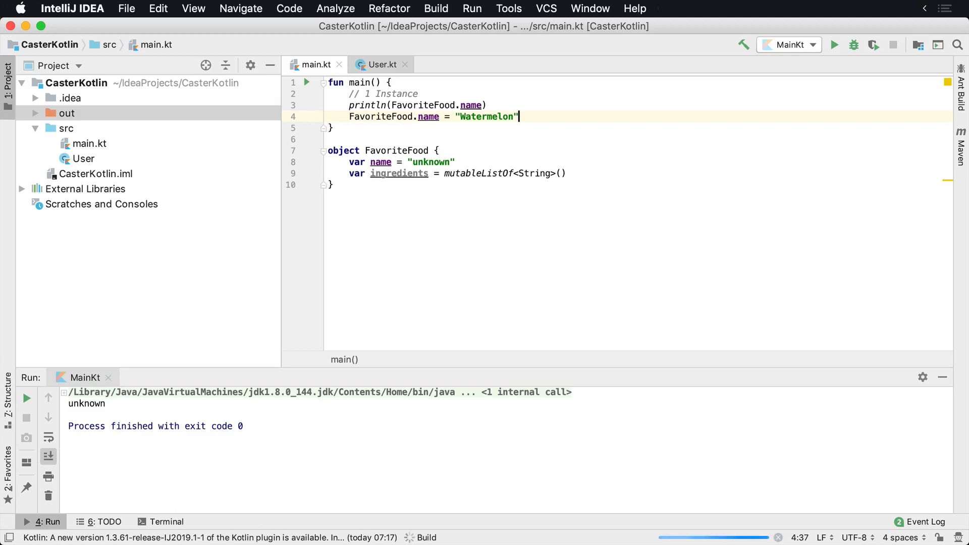
{"action": "left_click", "coordinate": [833, 44]}
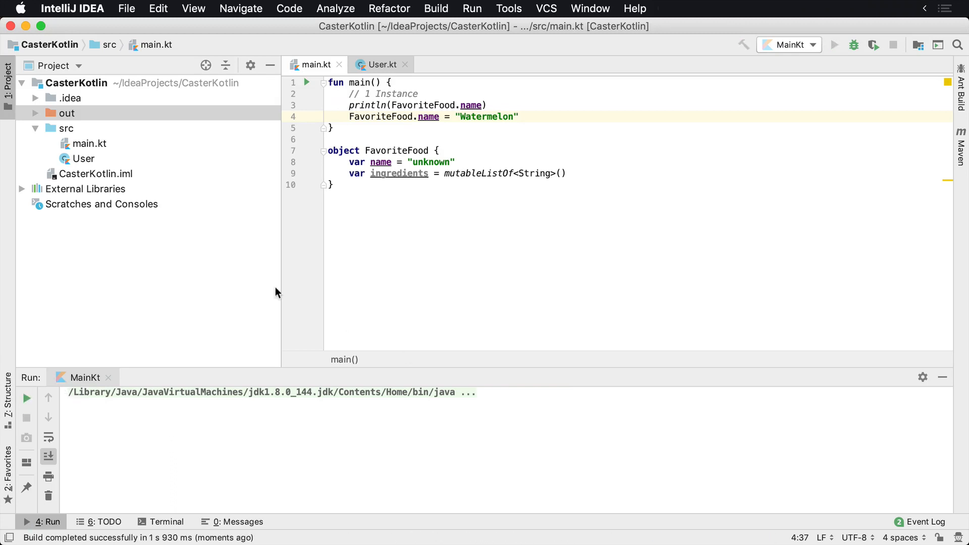
{"action": "left_click", "coordinate": [833, 45]}
{"action": "type", "text": "println(FavoriteFood.name)"}
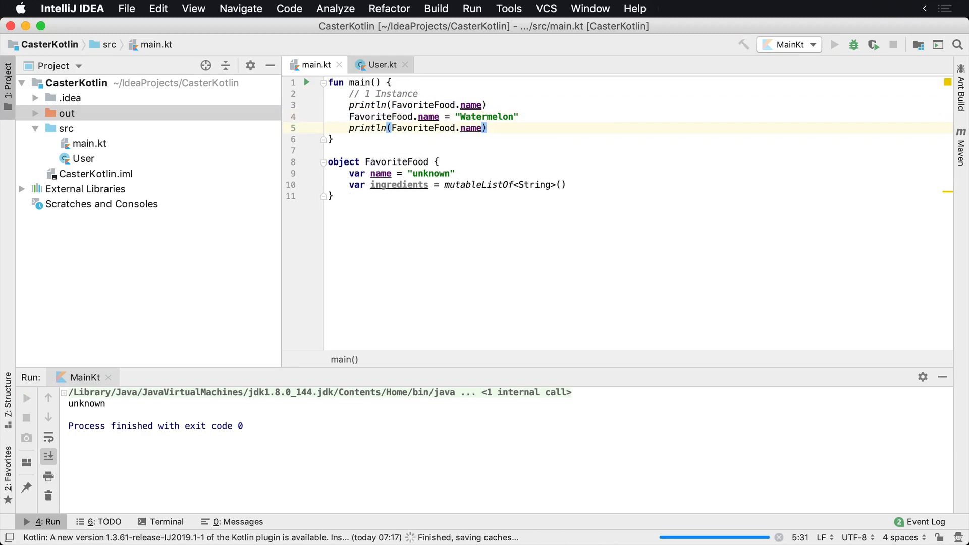
{"action": "left_click", "coordinate": [833, 45]}
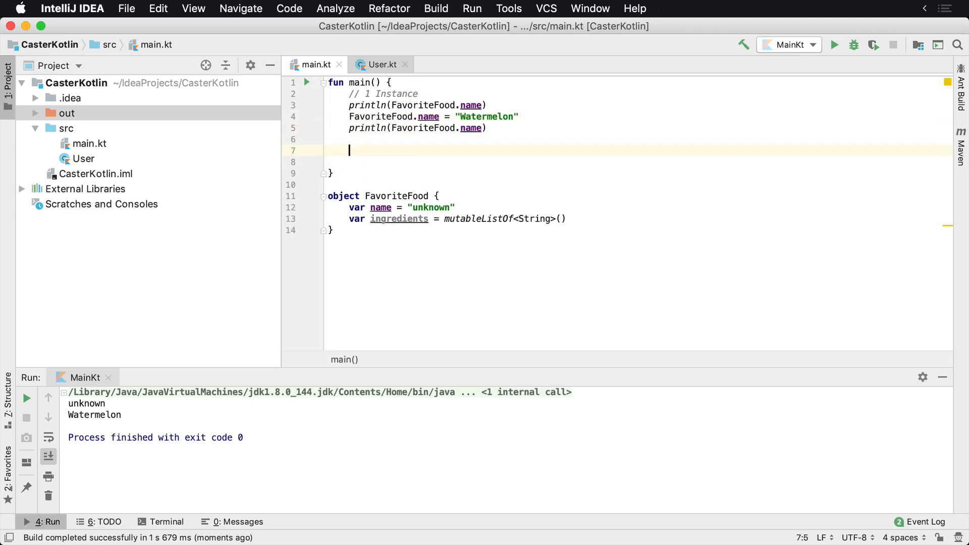
- Write doStuff() setting FavoriteFood.name to "Chicken" and start a doStuff() call
{"action": "type", "text": "fun"}
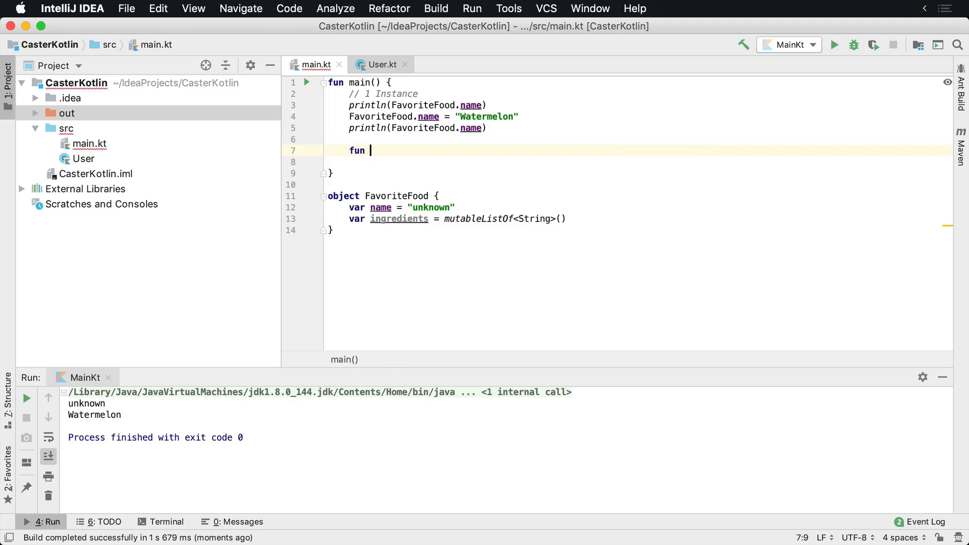
{"action": "type", "text": "d"}
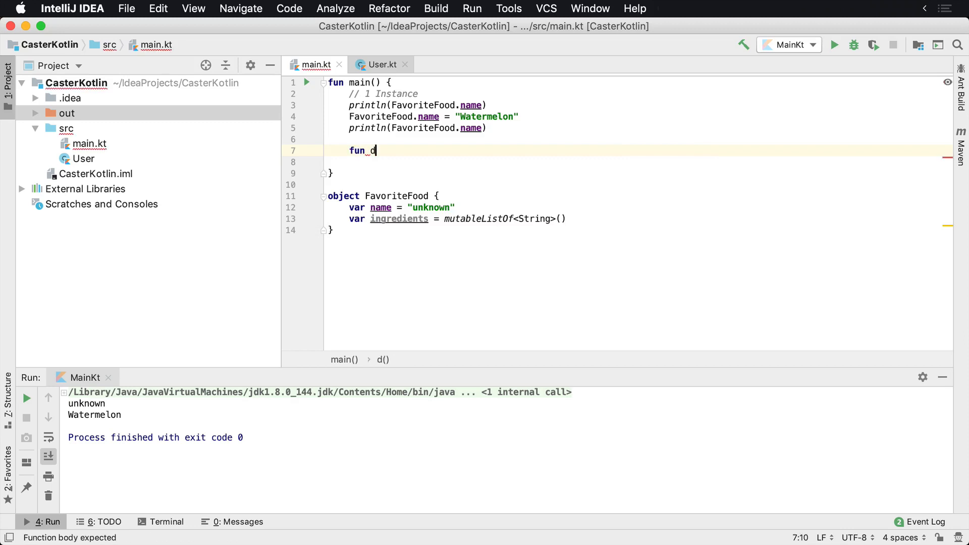
{"action": "type", "text": "oStuff() {"}
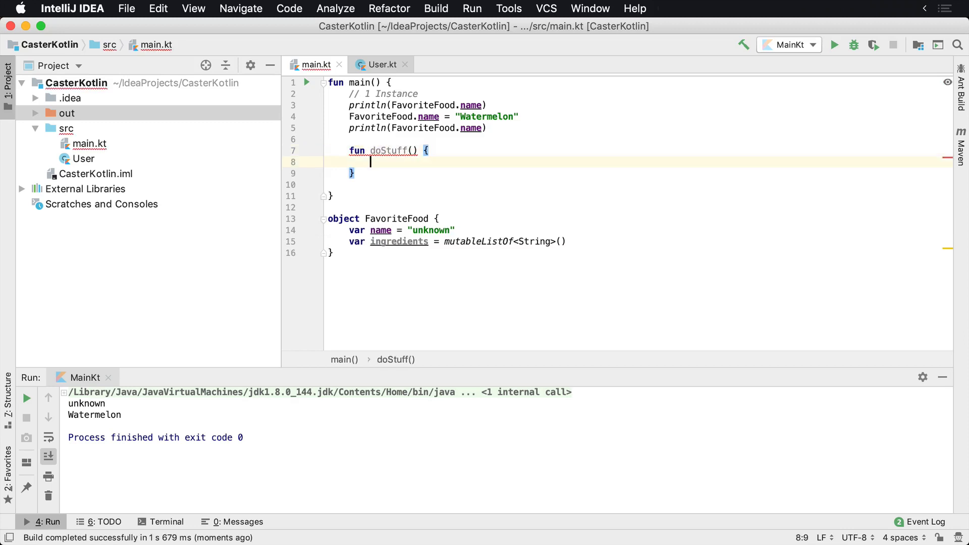
{"action": "type", "text": "Fave"}
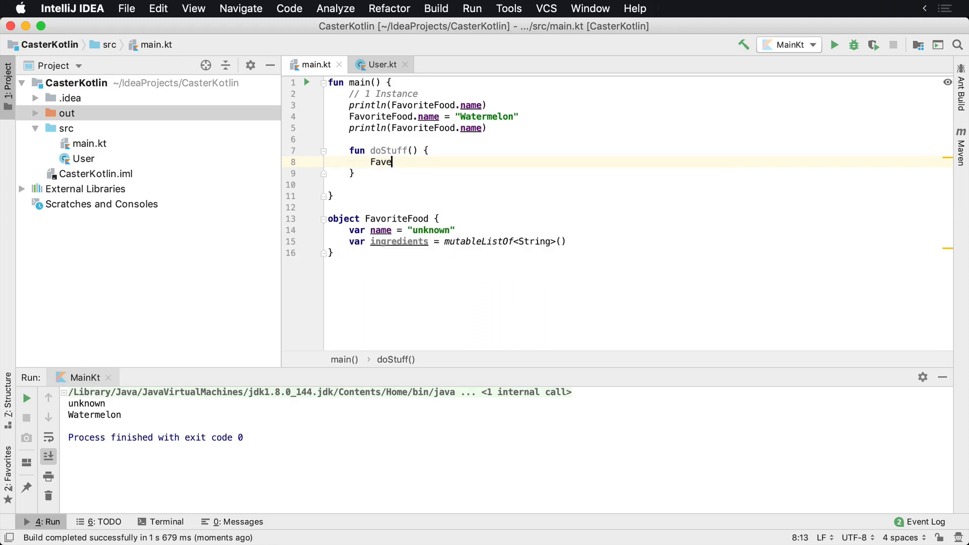
{"action": "type", "text": "riteFood.name ="}
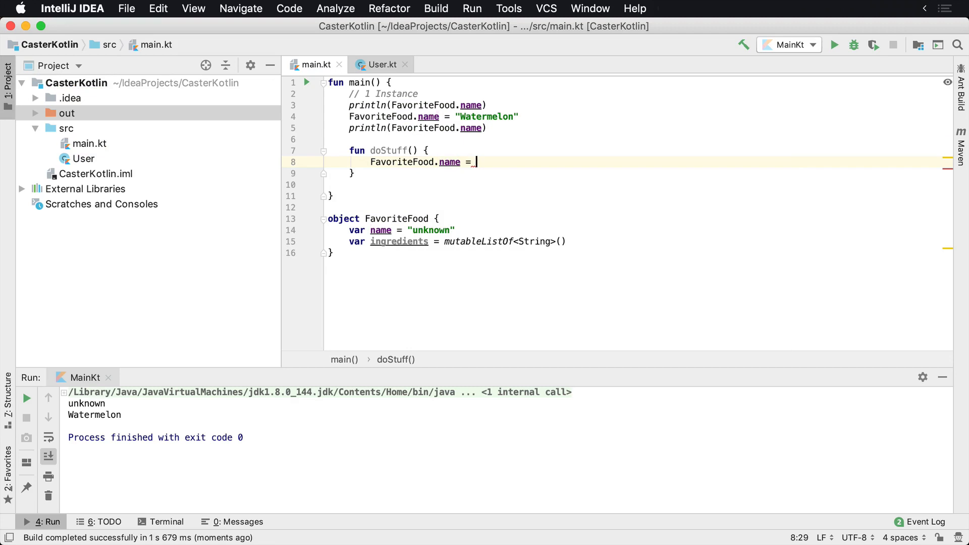
{"action": "type", "text": "\"Chicken\""}
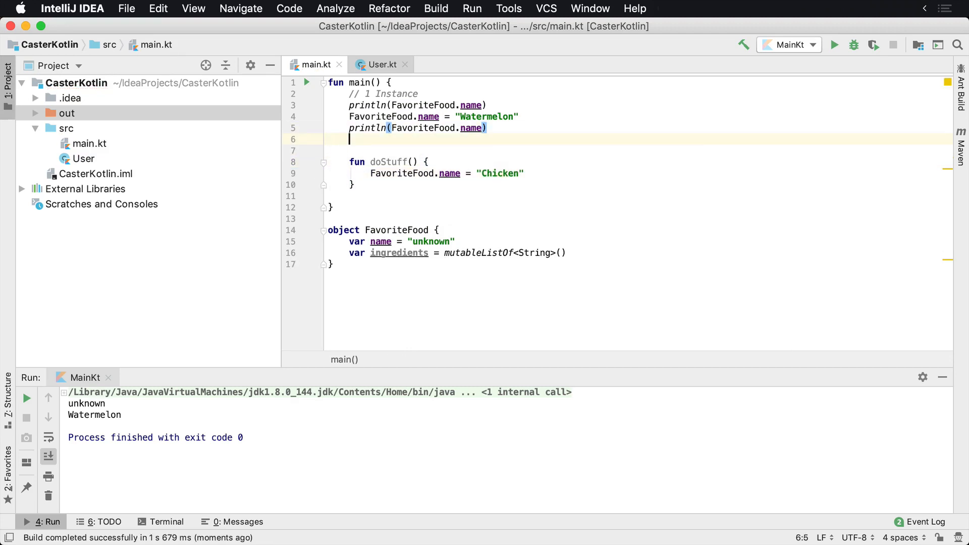
{"action": "type", "text": "doStuff"}
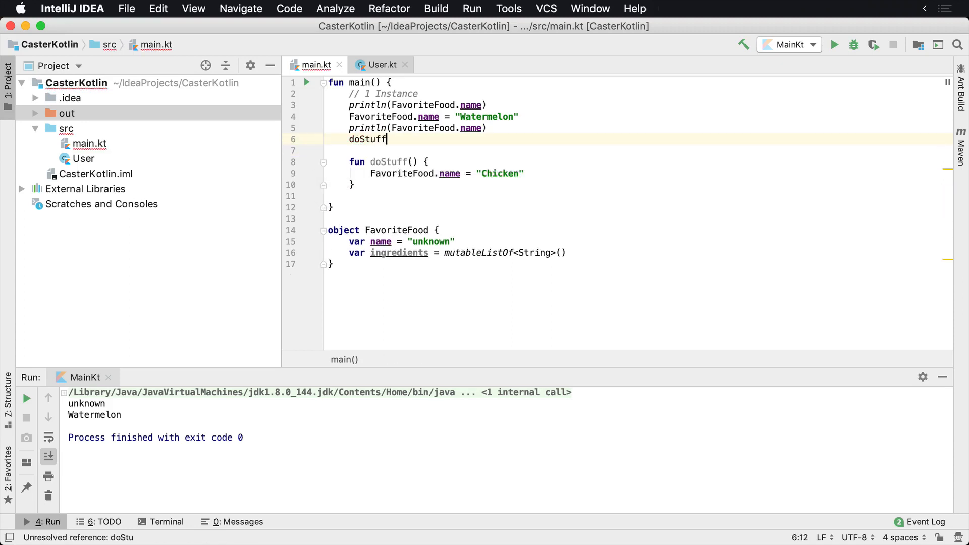
{"action": "type", "text": "()"}
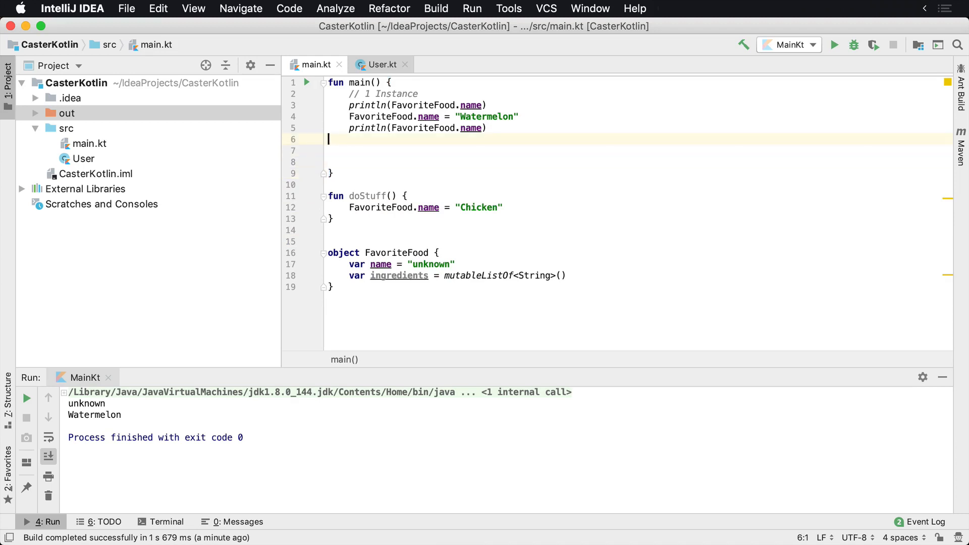
- Call doStuff() in main, then print FavoriteFood.name again and check doStuff's definition
{"action": "type", "text": "doStuff()"}
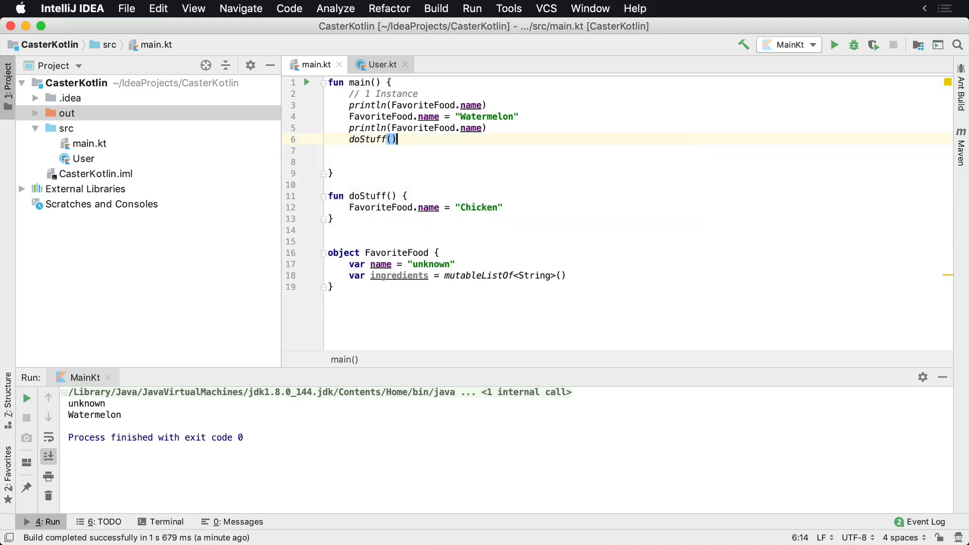
{"action": "type", "text": "prin"}
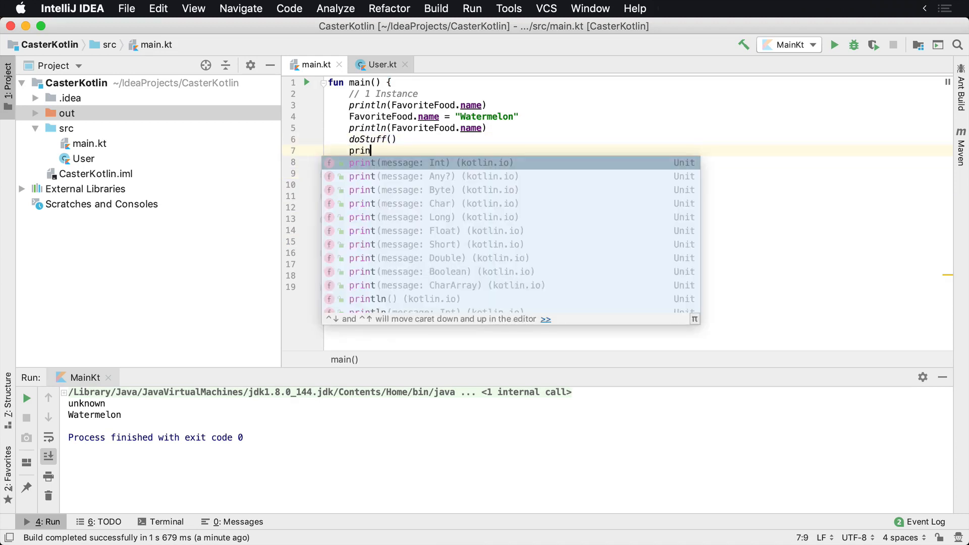
{"action": "key", "text": "enter"}
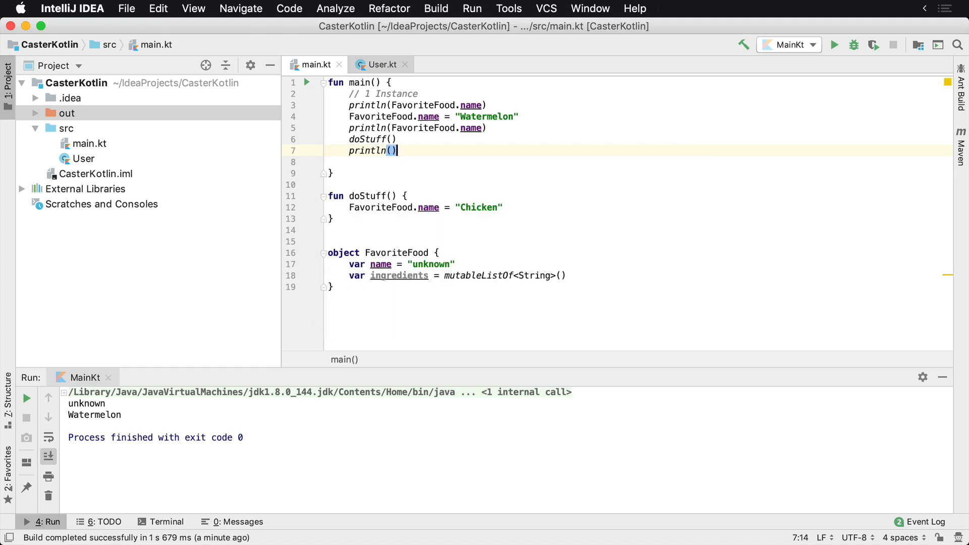
{"action": "type", "text": "FavoriteFood.name"}
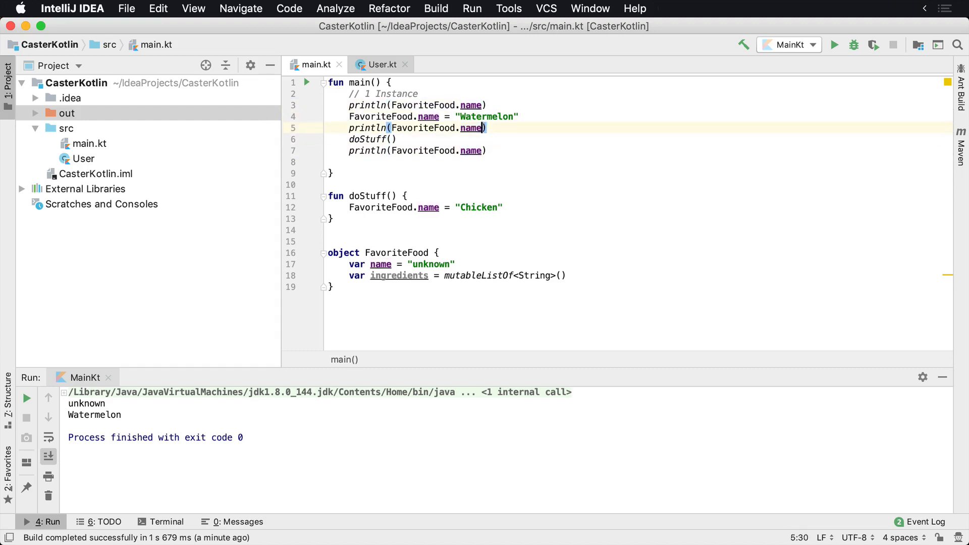
{"action": "left_click", "coordinate": [362, 139]}
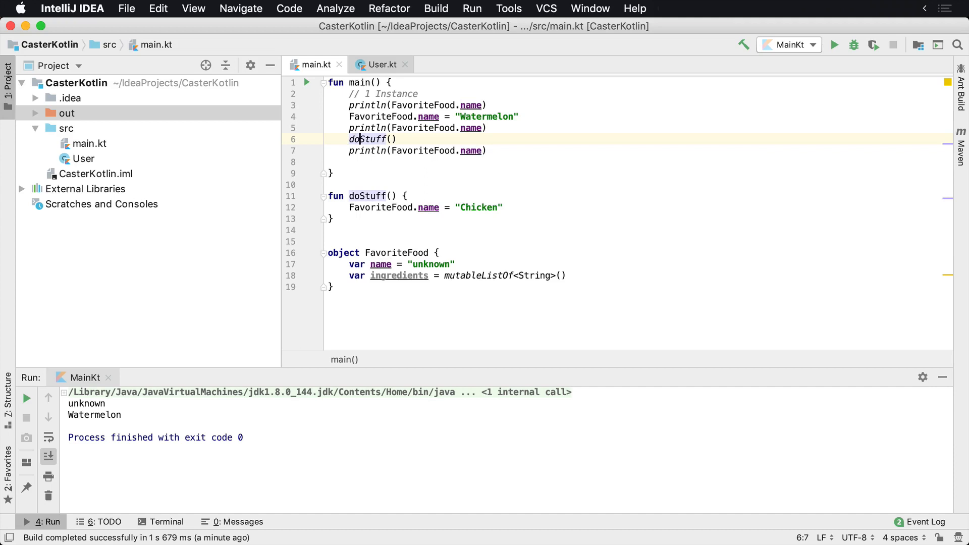
{"action": "left_click", "coordinate": [365, 196]}
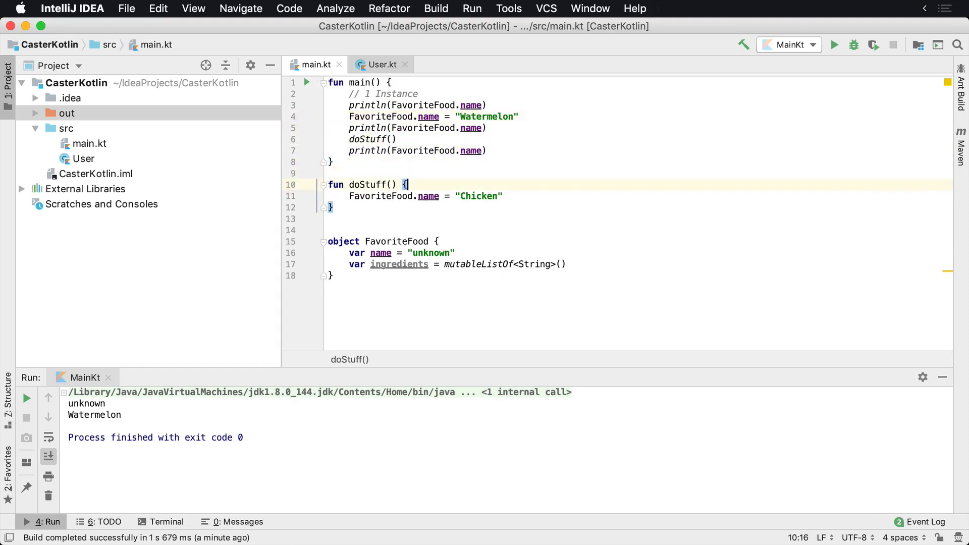
{"action": "left_click", "coordinate": [351, 196]}
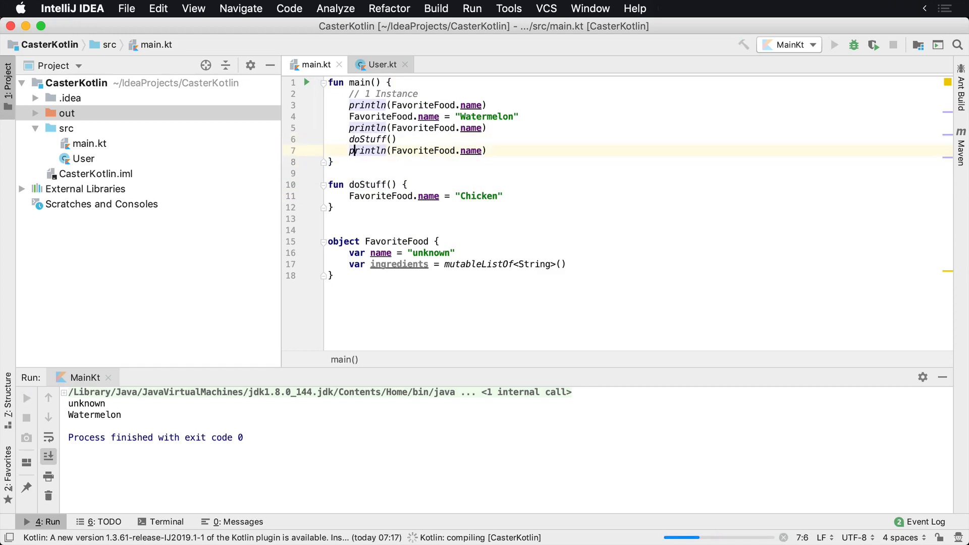
- Run MainKt and select the printed names unknown, Watermelon and Chicken
{"action": "left_click", "coordinate": [833, 45]}
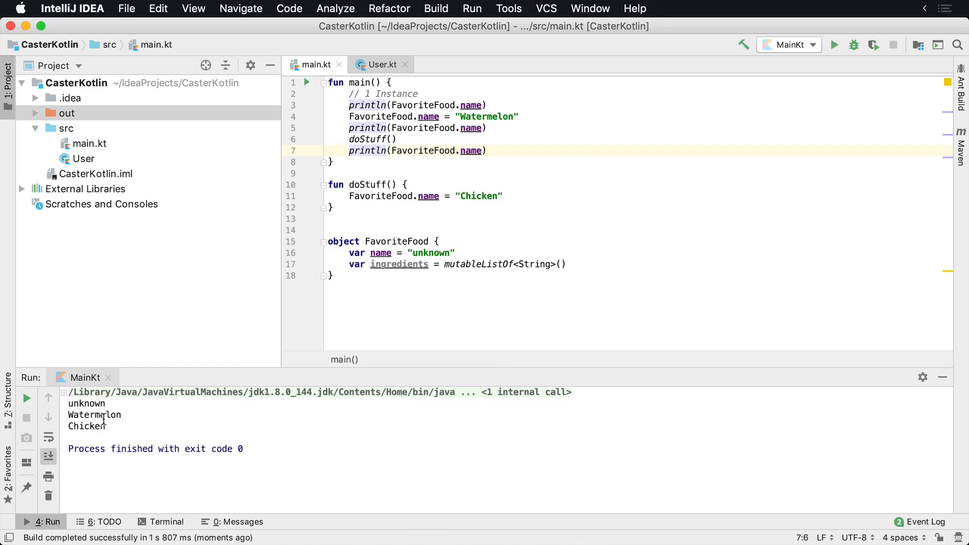
{"action": "left_click_drag", "start_coordinate": [70, 402], "coordinate": [106, 426]}
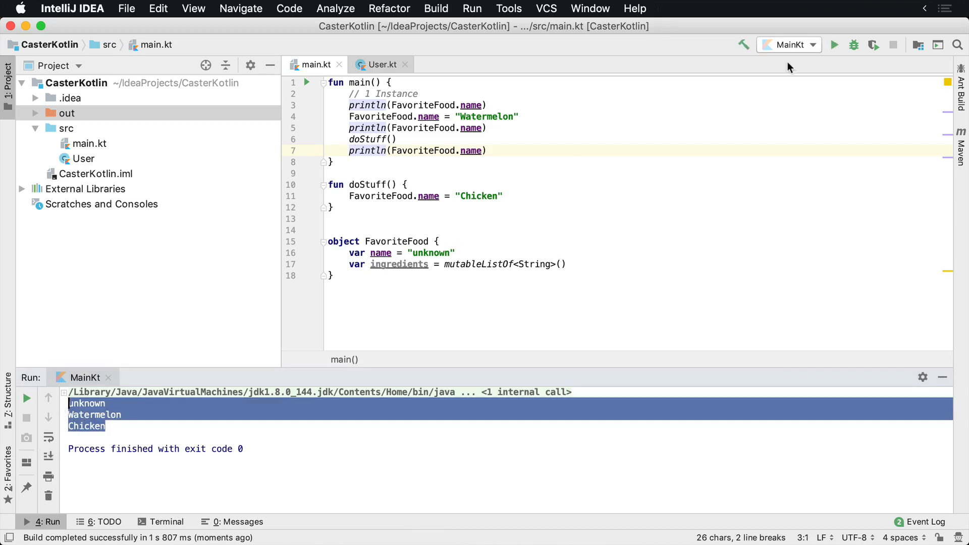
{"action": "left_click", "coordinate": [488, 150]}
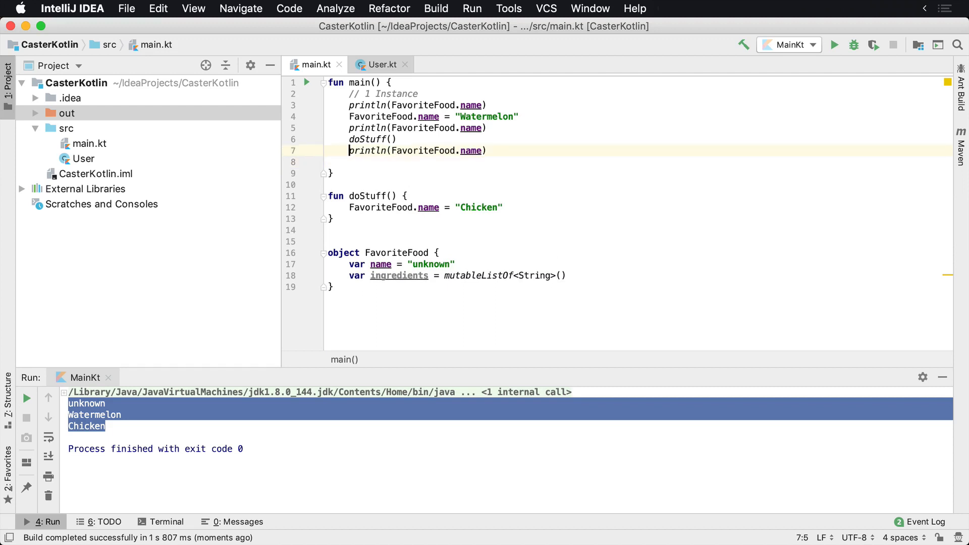
- Add "Salt" to FavoriteFood.ingredients, print ingredients.first(), and rerun
{"action": "key", "text": "enter"}
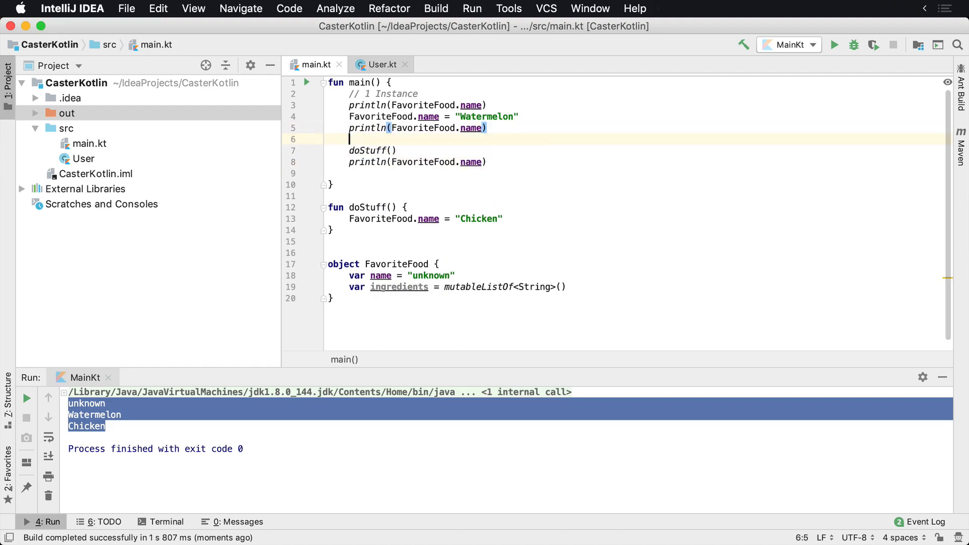
{"action": "type", "text": "FavoriteFood.ingredients.add(\""}
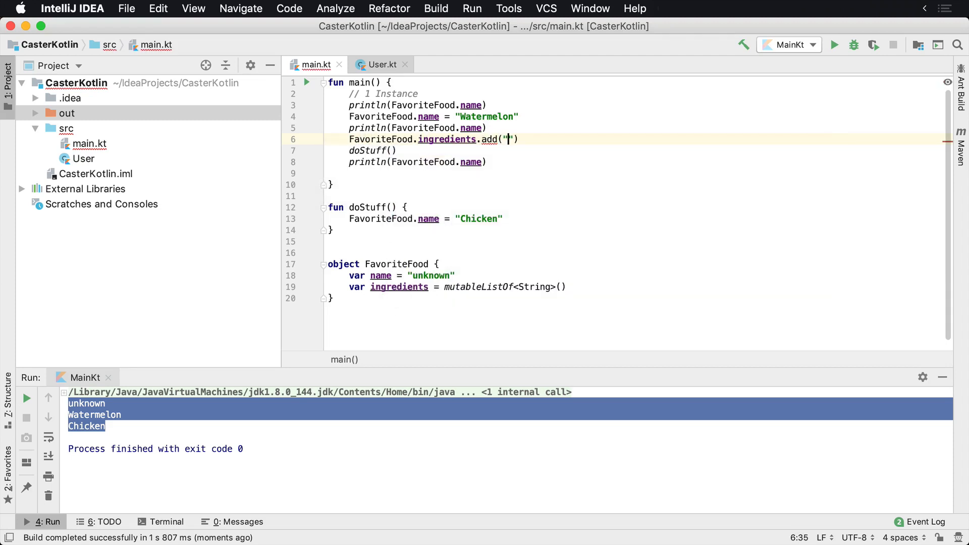
{"action": "type", "text": "Salt"}
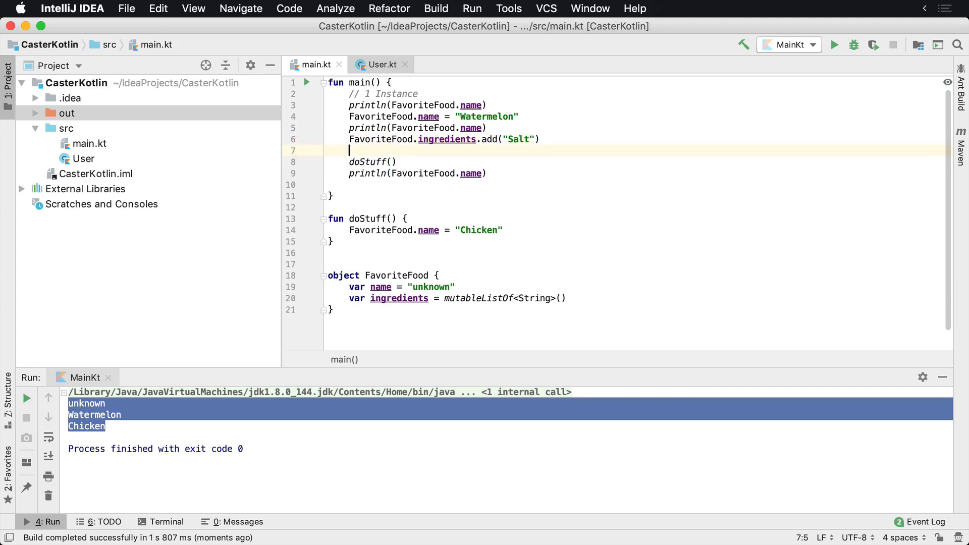
{"action": "type", "text": "println("}
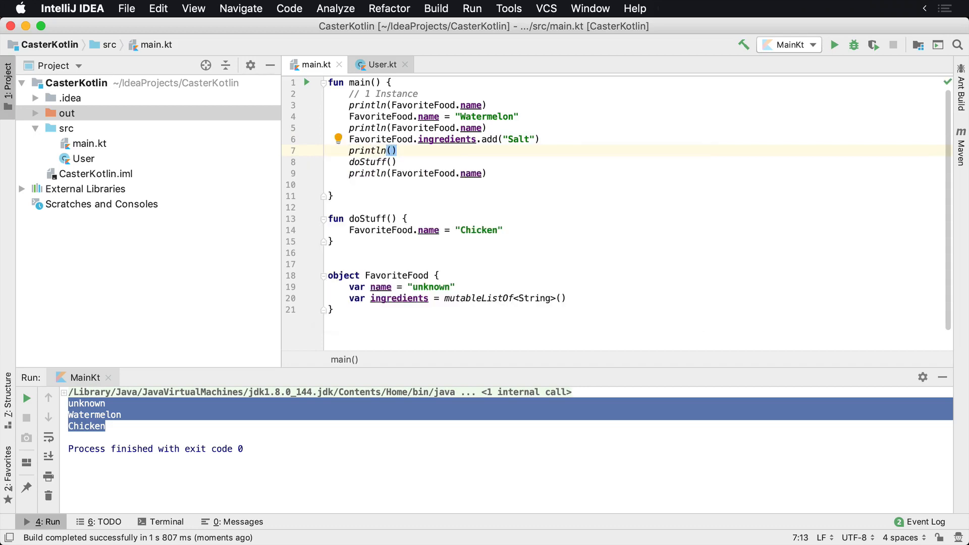
{"action": "type", "text": "FavoriteFood.ingredients.first("}
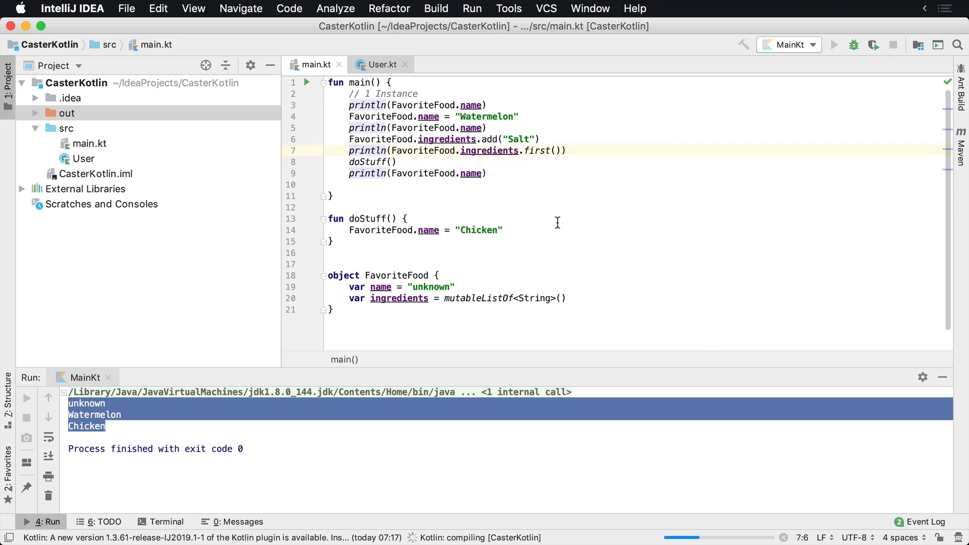
{"action": "left_click", "coordinate": [833, 44]}
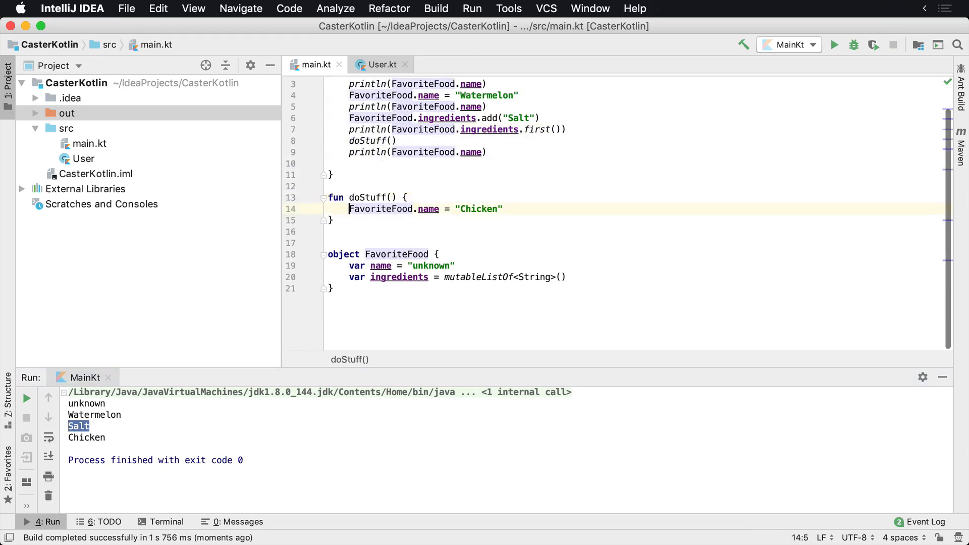
- Add FavoriteFood.ingredients.clear() to doStuff and print the first ingredient after doStuff
{"action": "type", "text": "Fav"}
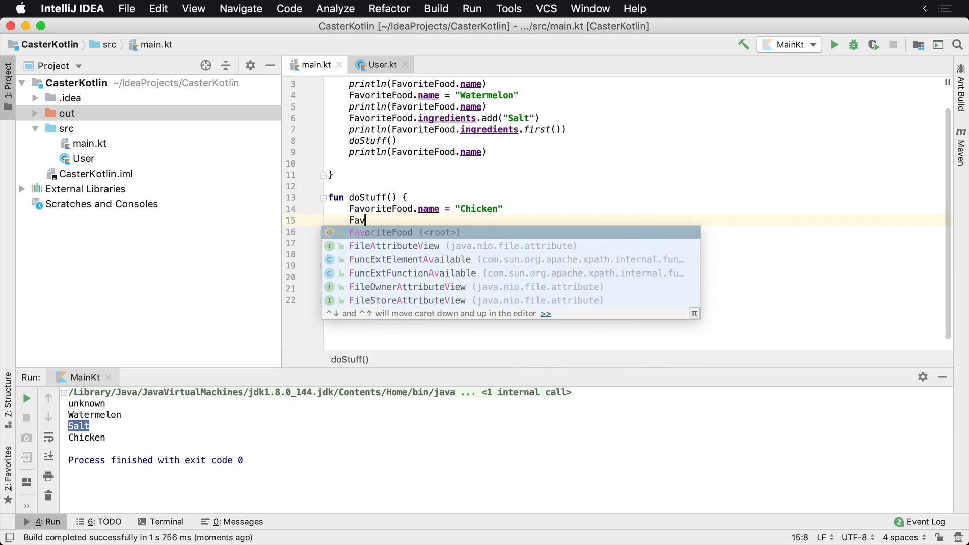
{"action": "type", "text": "FavoriteFood.ingredients.clear("}
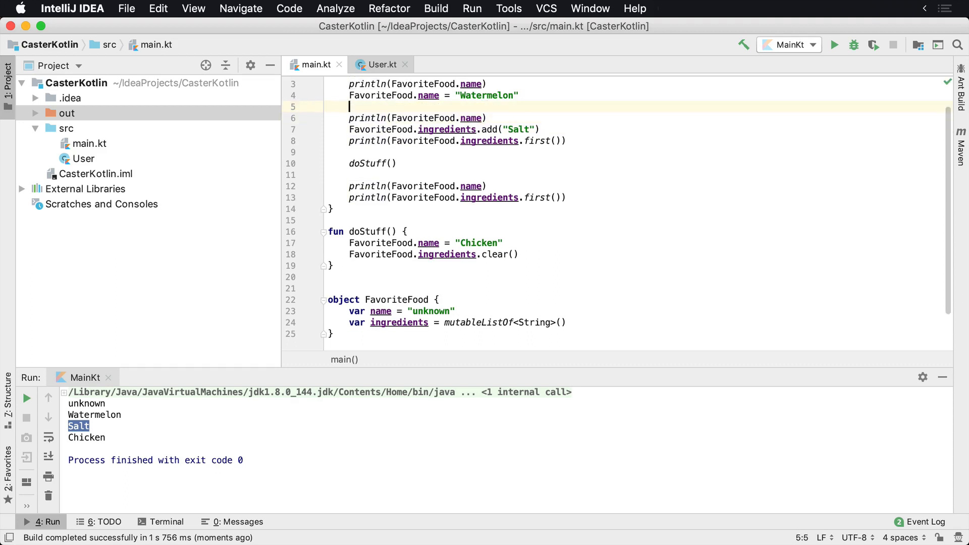
{"action": "key", "text": "enter"}
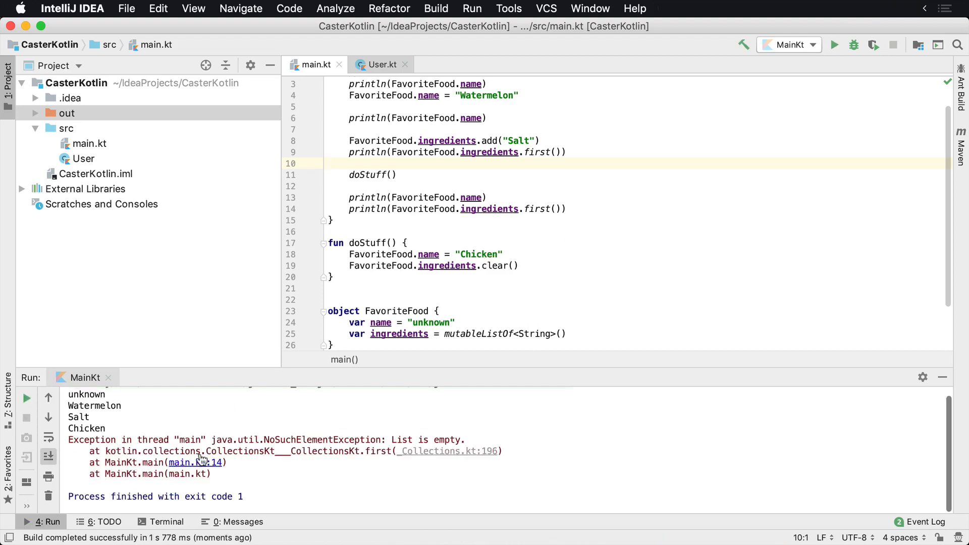
- Highlight the 'List is empty' exception message in the Run console
{"action": "double_click", "coordinate": [396, 439]}
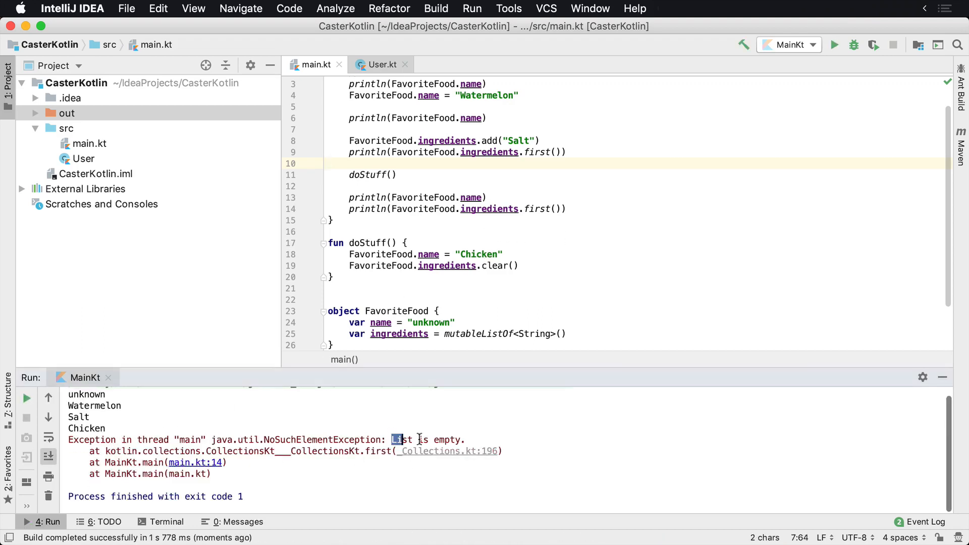
{"action": "left_click_drag", "start_coordinate": [394, 440], "coordinate": [464, 440]}
{"action": "type", "text": "OrNull"}
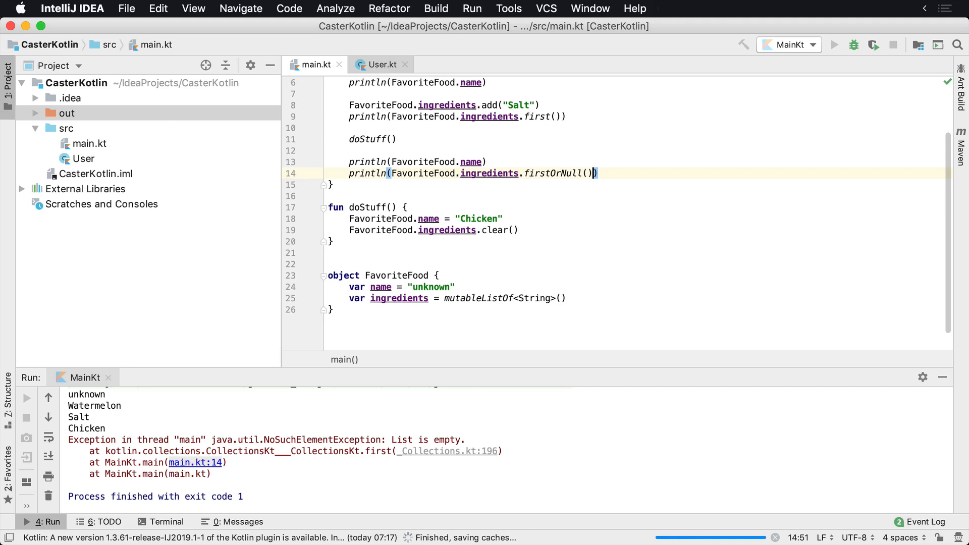
- Check the rerun prints null after Chicken, then scroll toward the FavoriteFood object
{"action": "left_click", "coordinate": [834, 45]}
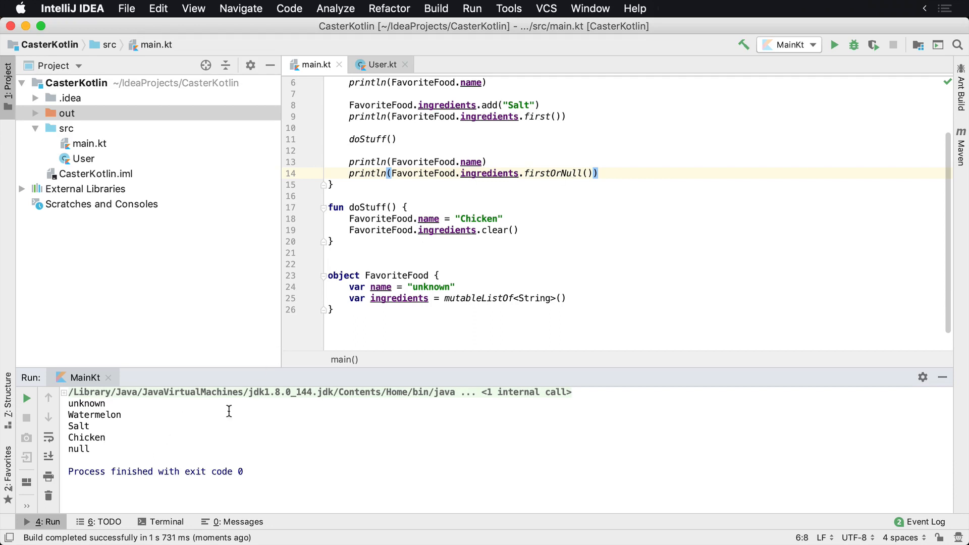
{"action": "double_click", "coordinate": [552, 173]}
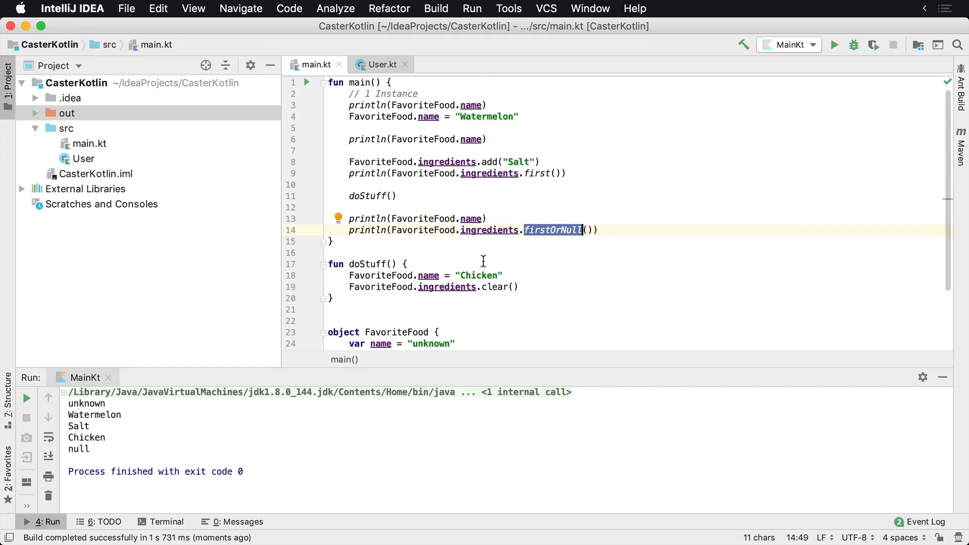
{"action": "scroll", "scroll_direction": "down", "scroll_amount": 3}
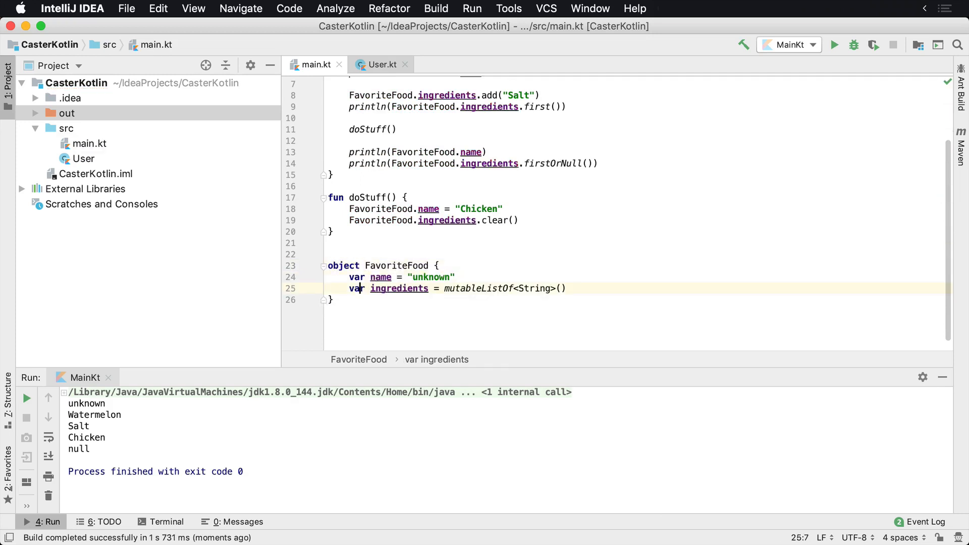
- Add fun numberOfIngredients() returning ingredients.size to FavoriteFood and start printing it in main
{"action": "type", "text": "fun"}
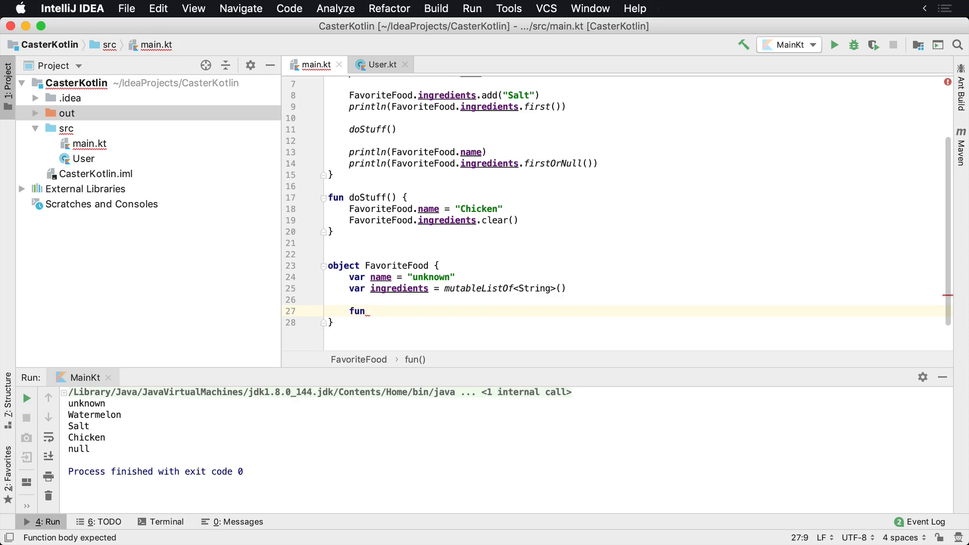
{"action": "type", "text": "numberOf"}
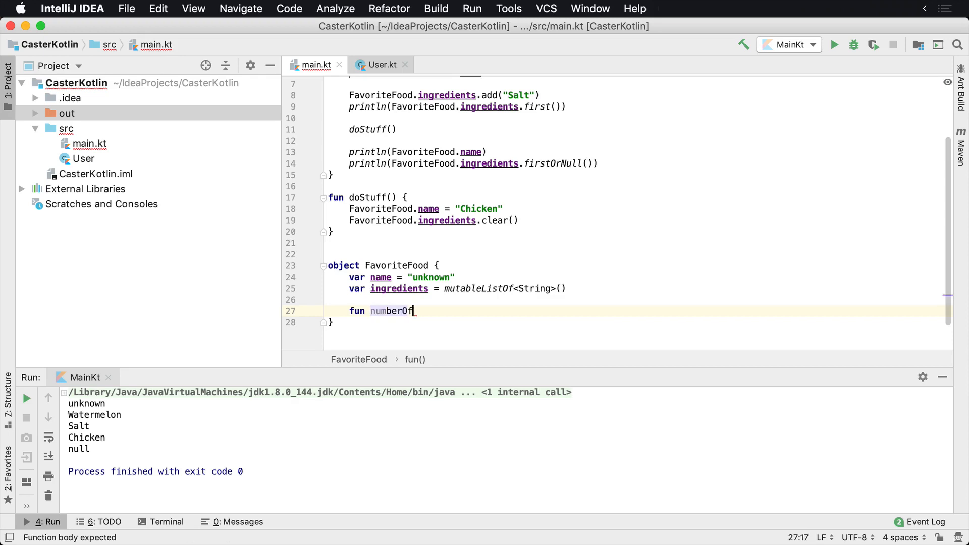
{"action": "type", "text": "Ingredients() {"}
{"action": "type", "text": "tun"}
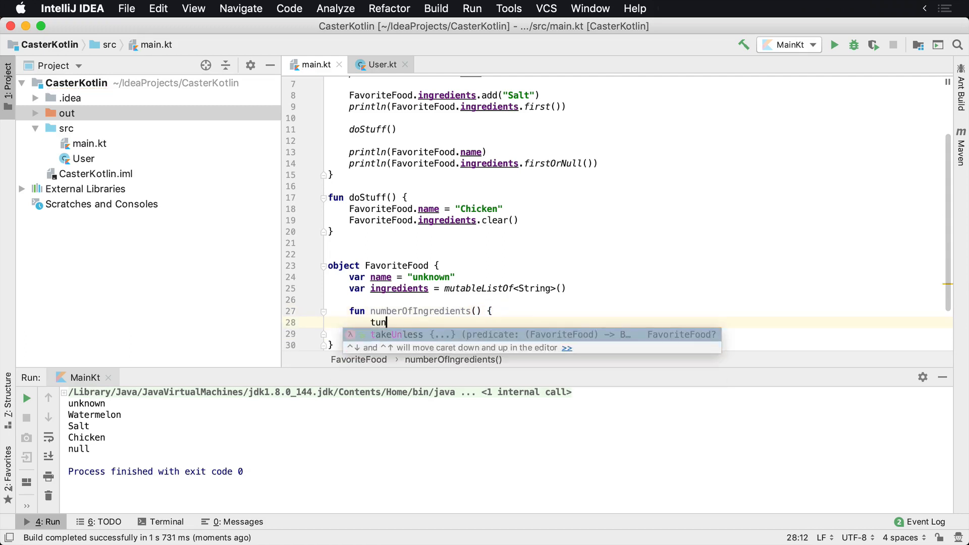
{"action": "type", "text": "returns"}
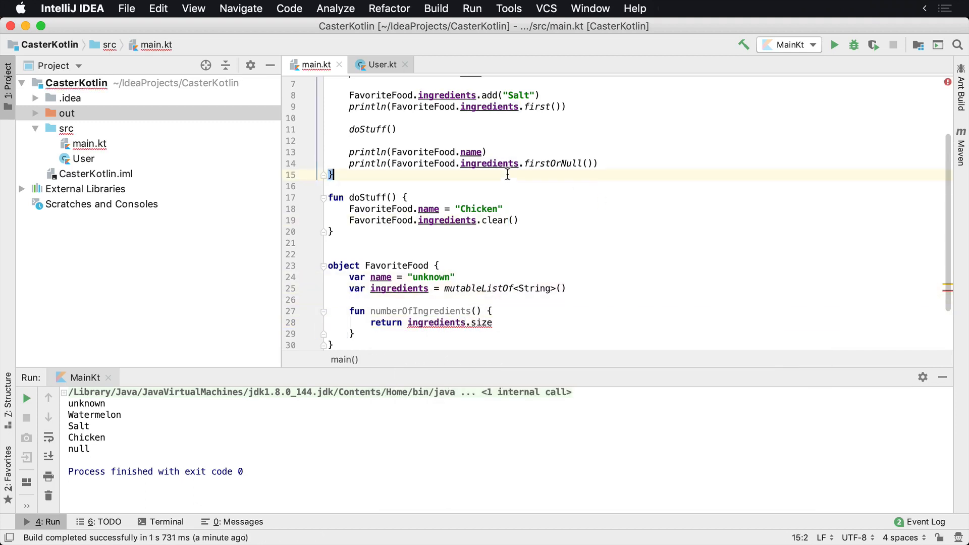
{"action": "type", "text": "p"}
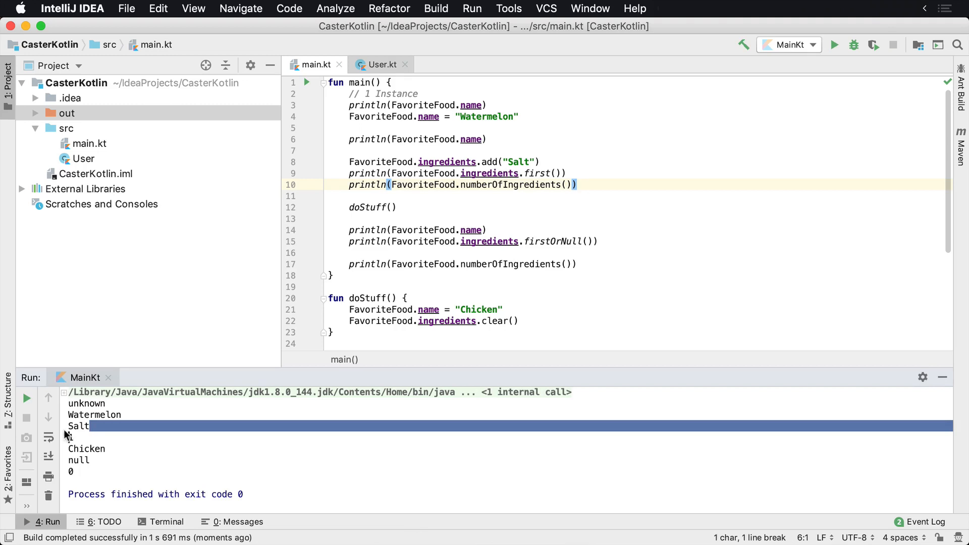
{"action": "left_click", "coordinate": [104, 448]}
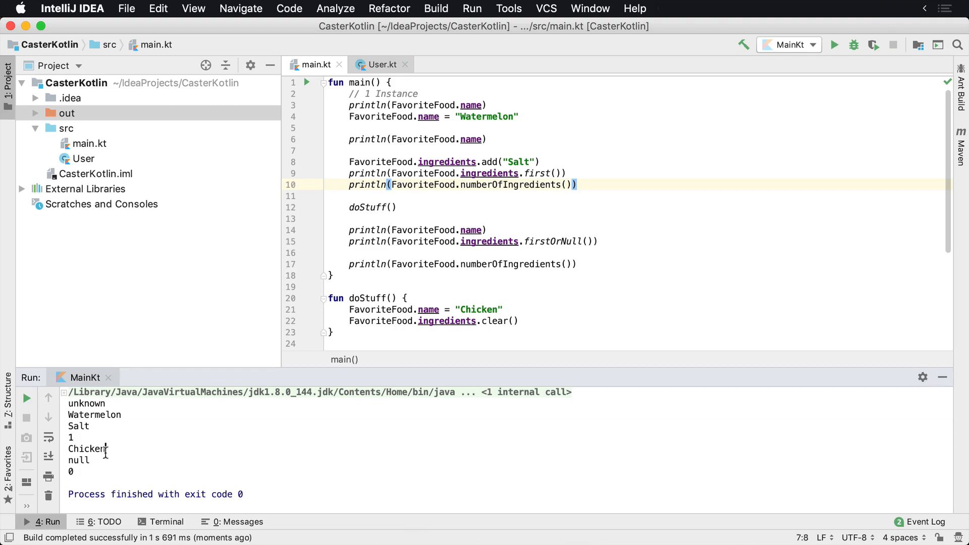
{"action": "scroll", "scroll_direction": "down", "scroll_amount": 3}
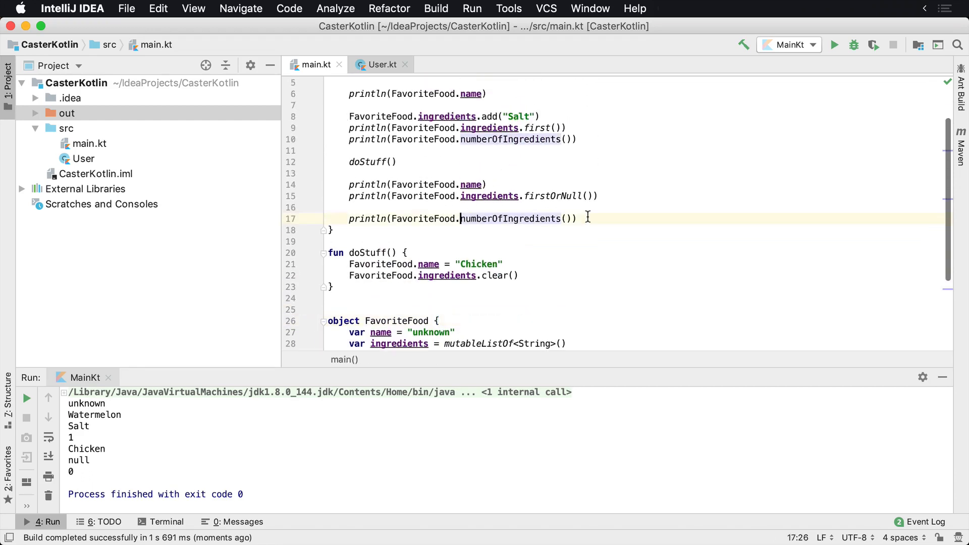
- Add println(FavoriteFood == FavoriteFood) at the end of main
{"action": "type", "text": "println(FavoriteFood"}
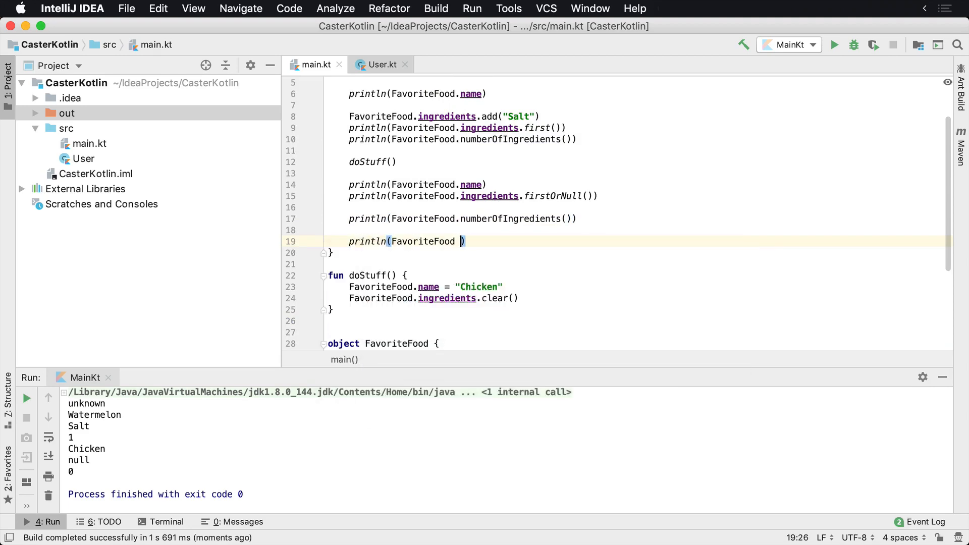
{"action": "type", "text": "=="}
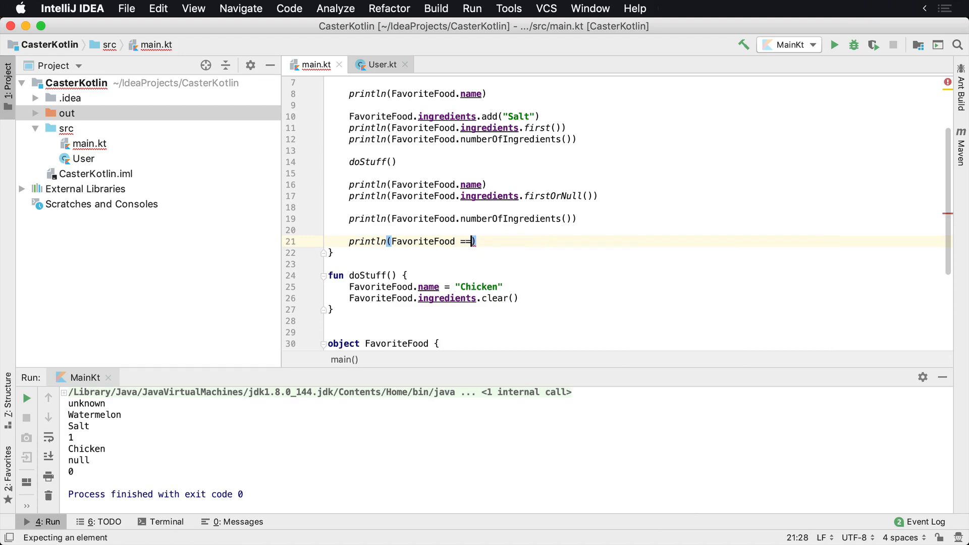
{"action": "type", "text": "Favo"}
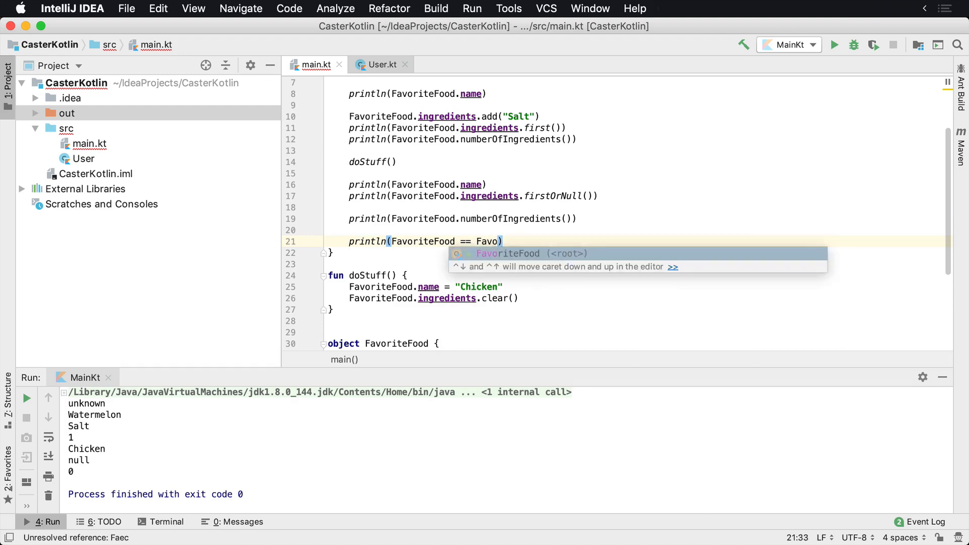
{"action": "key", "text": "Tab"}
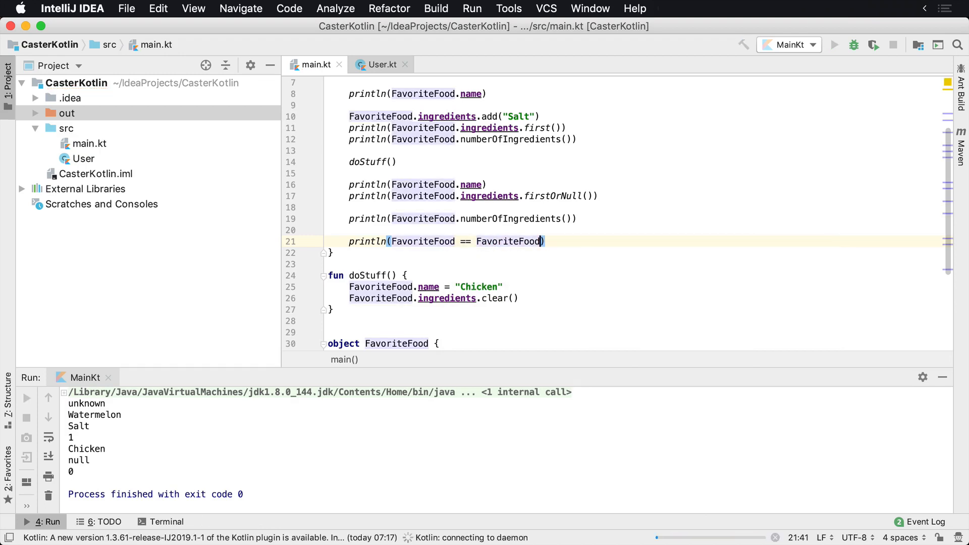